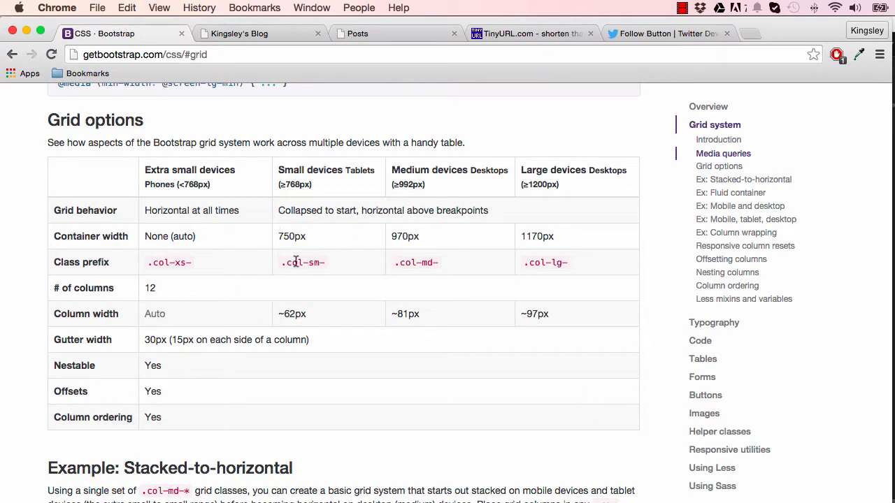
Step: Bring up the finished Kingsley's Blog posts page as a reference
left_click(240, 34)
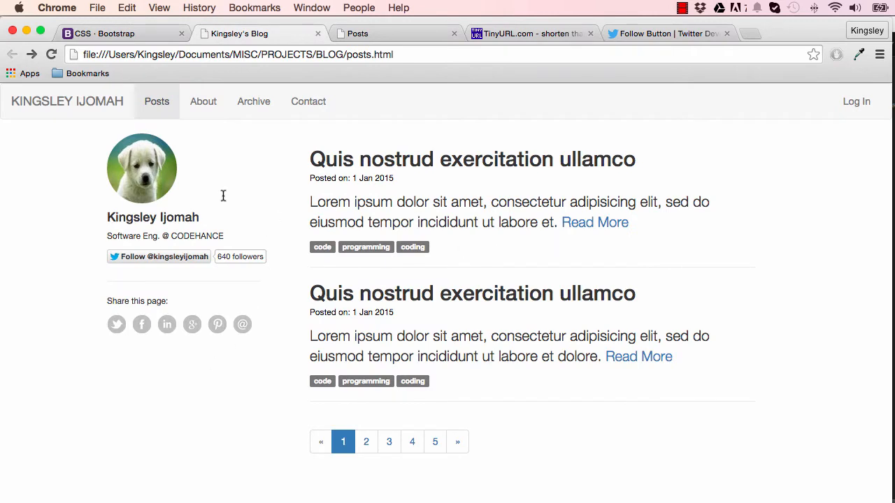
mouse_move(157, 272)
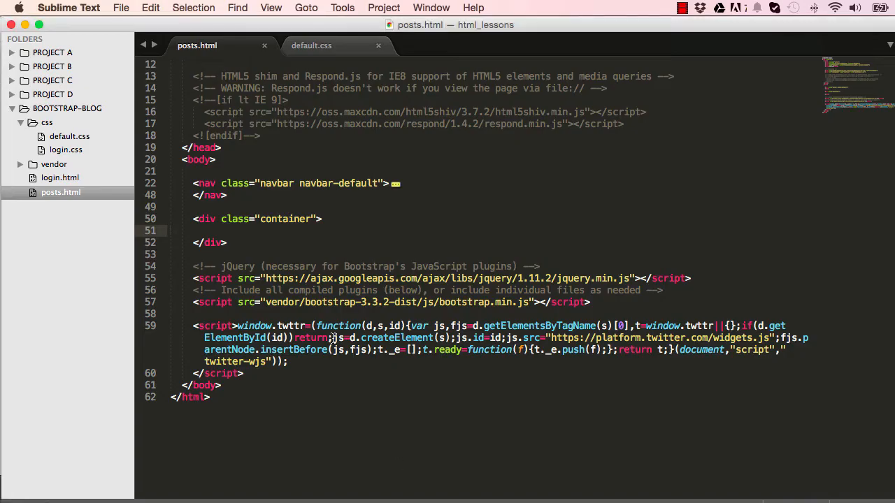
Step: Add a div with class "row" inside the container
type("d")
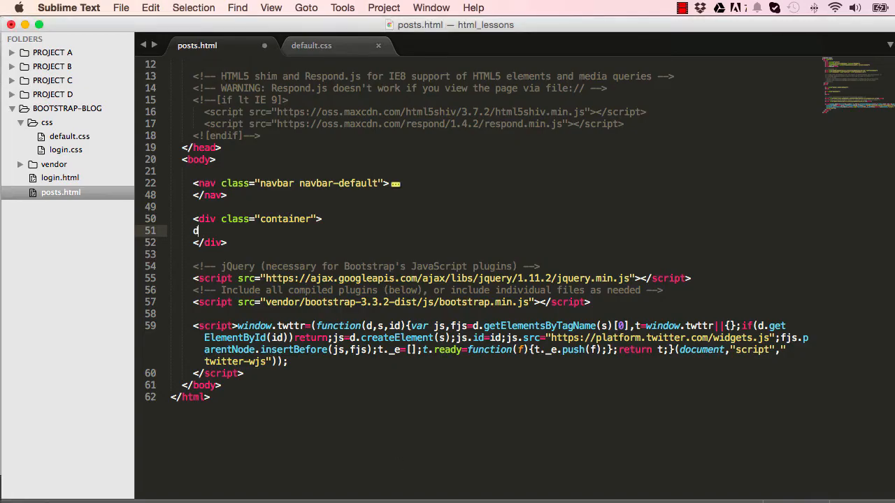
type("iv></div>")
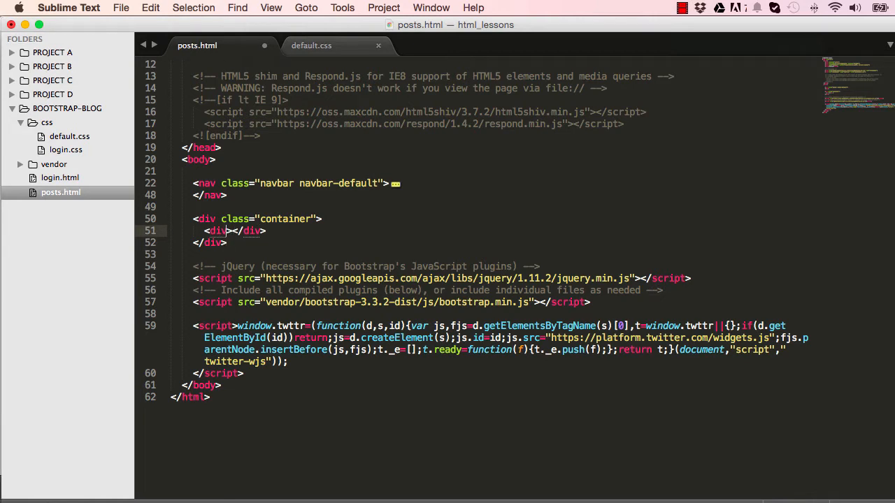
type("class=\"\"")
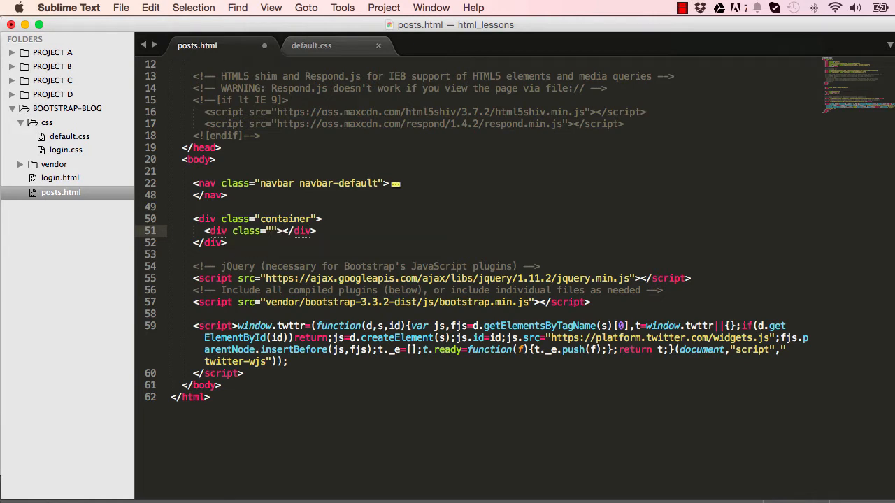
type("row")
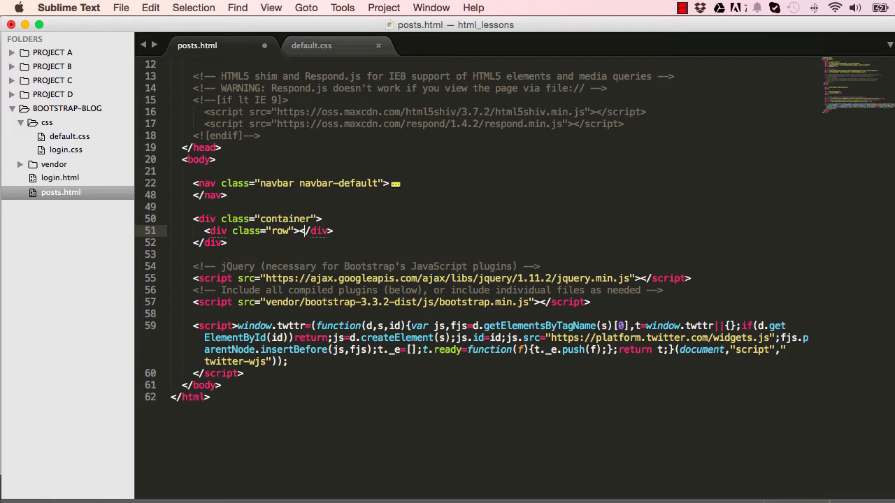
Step: Inside the row add a col-md-3 box with 'profile' and a col-md-9 box with 'posts listings'
type("diev")
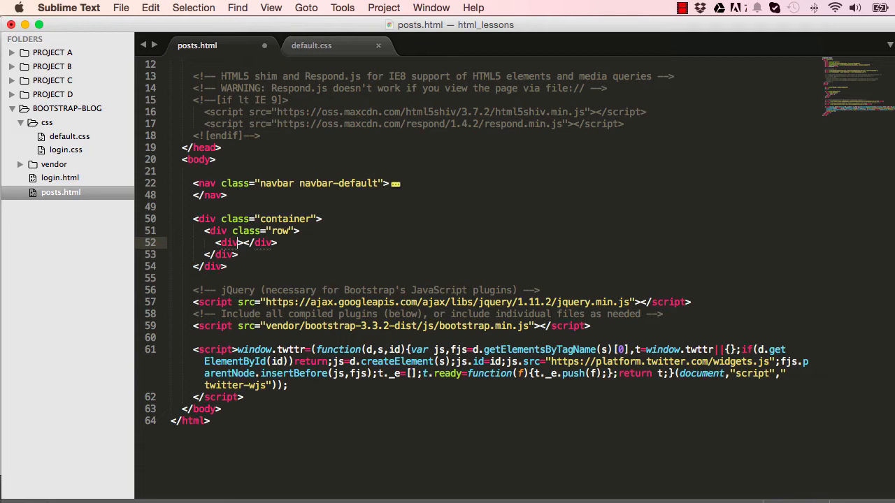
type("class=\"\"")
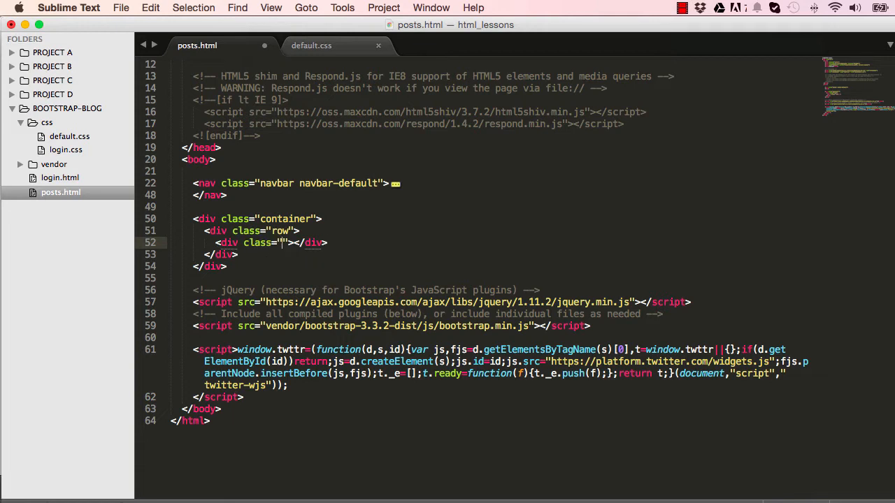
type("col-md-3")
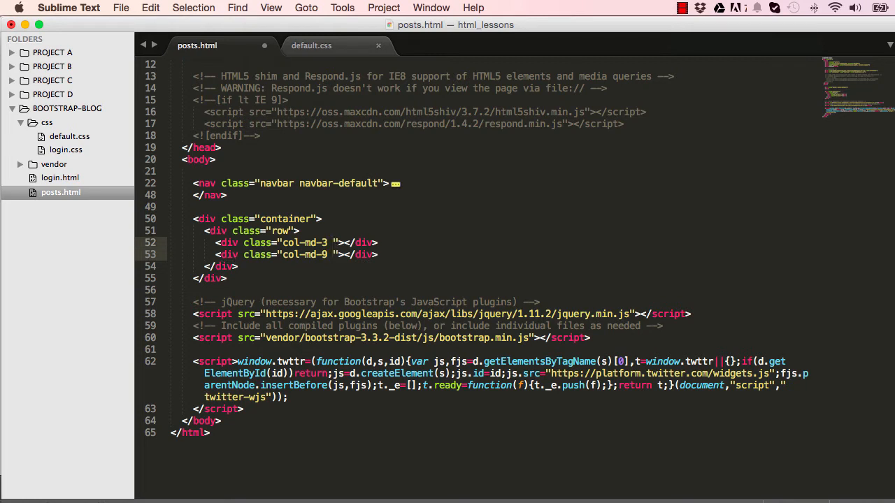
type("box")
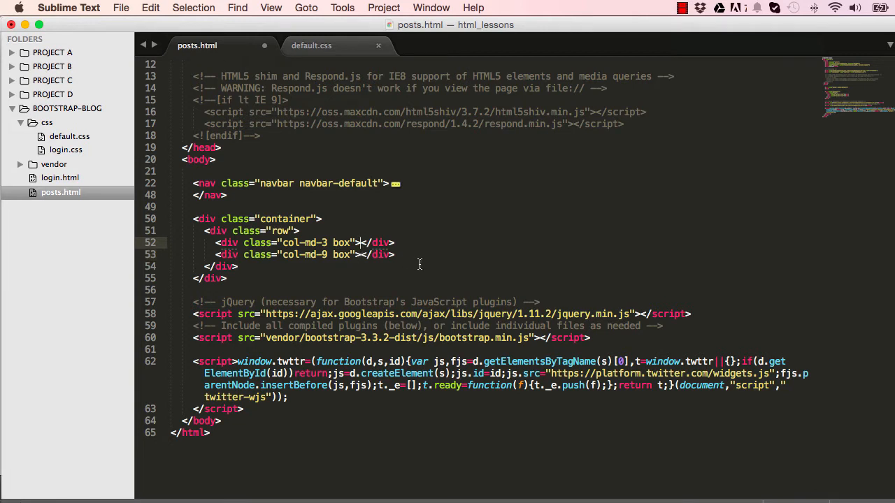
type("profile")
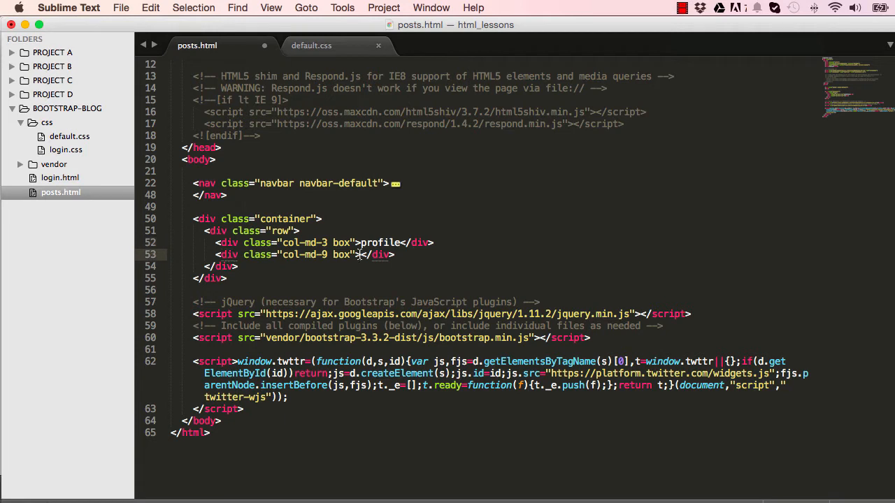
type("posts")
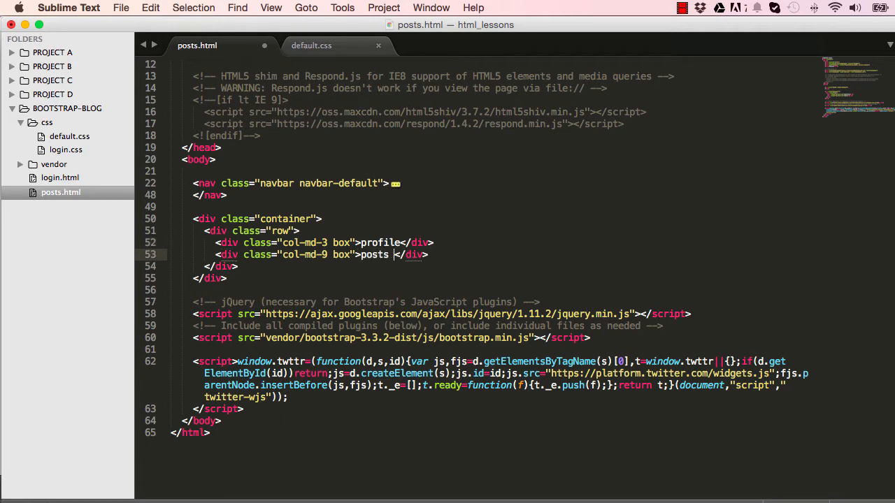
type("listings")
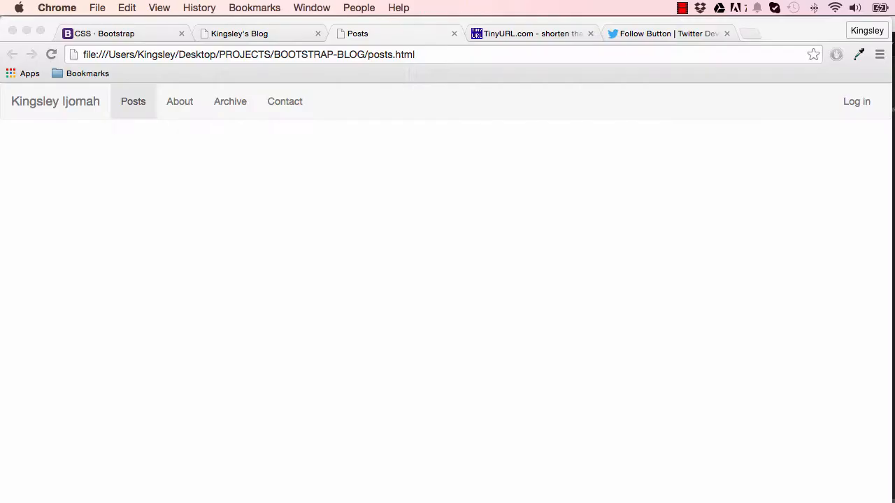
Step: Reload the posts page to see the bordered profile and posts listings columns, then return to the editor
left_click(50, 55)
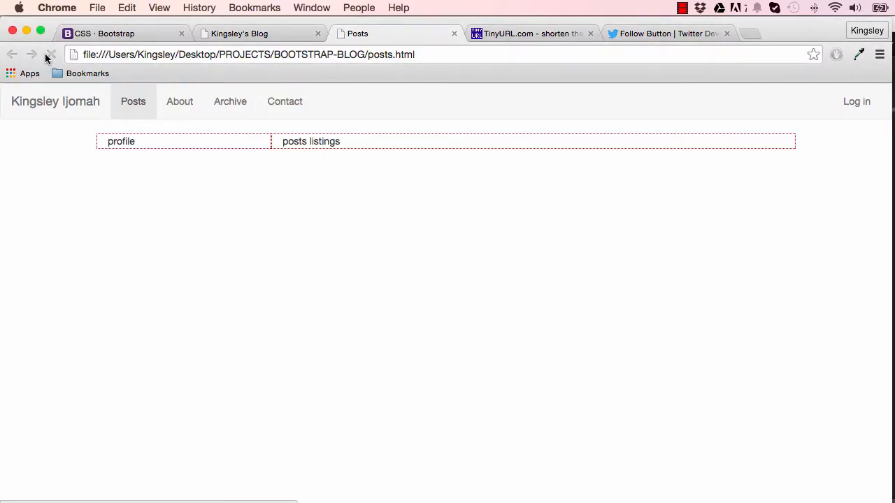
left_click(50, 55)
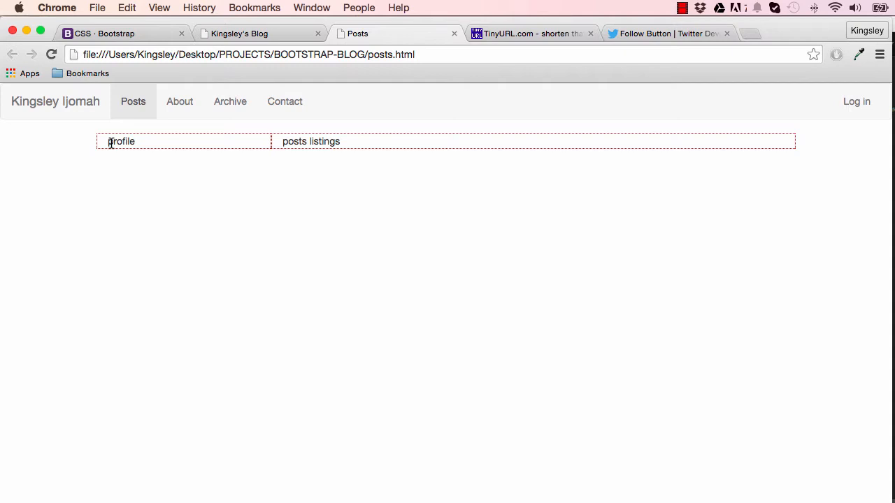
mouse_move(381, 148)
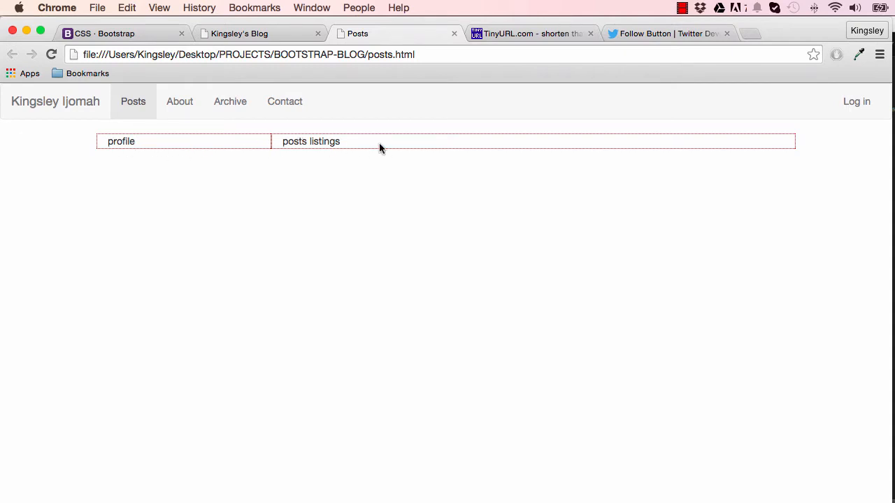
mouse_move(380, 148)
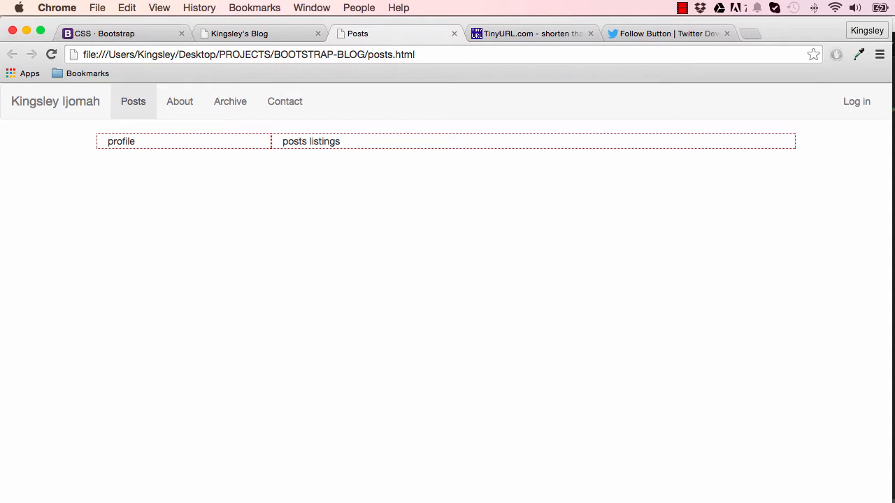
key("cmd+tab")
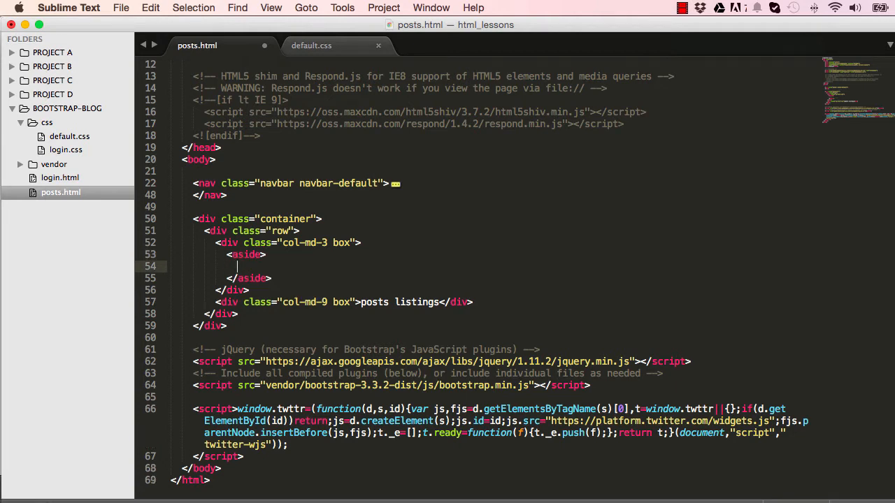
Step: Start typing inside the col-md-3 column where the aside content will go
type("im")
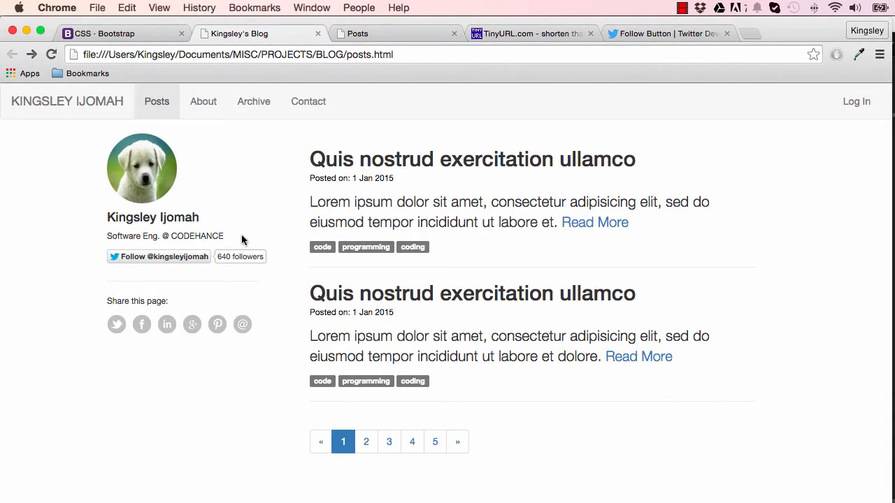
mouse_move(207, 324)
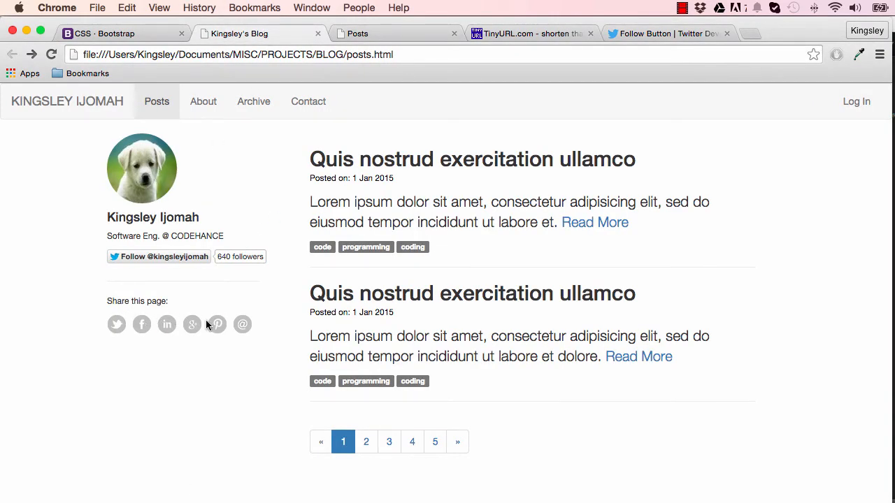
Step: Follow the TinyURL link and save the bootstrap-blog-images archive to Downloads
left_click(532, 33)
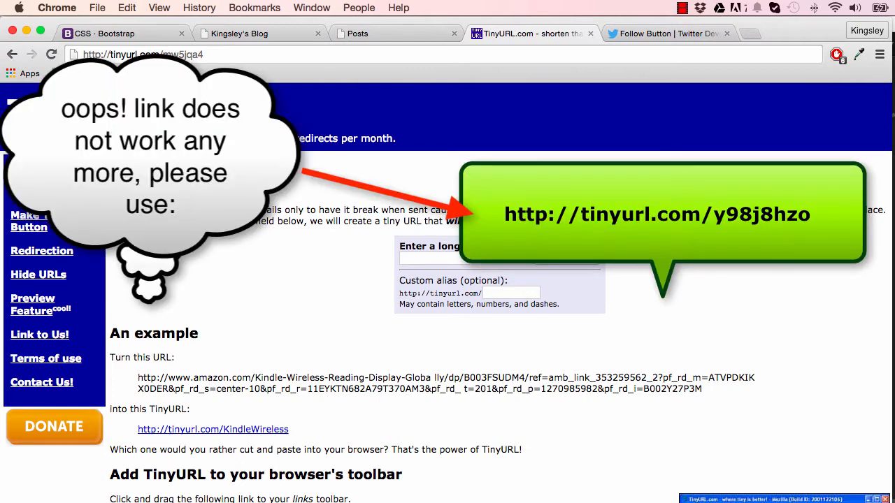
left_click(139, 54)
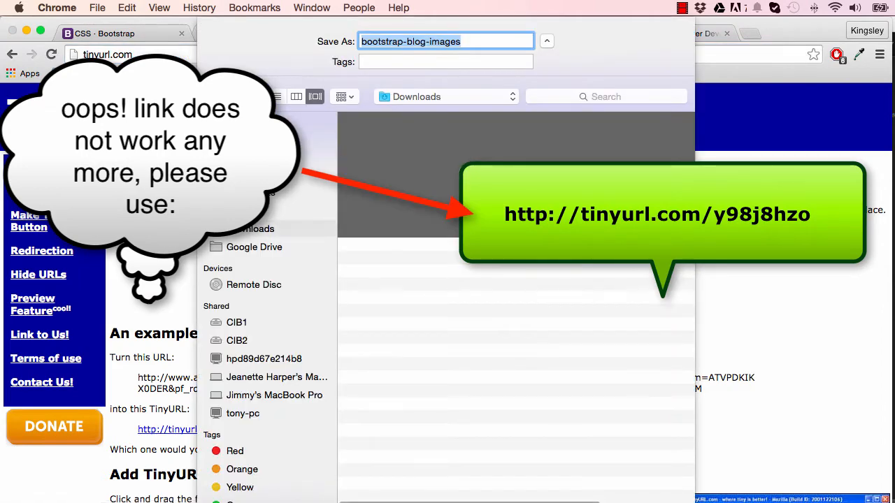
mouse_move(266, 229)
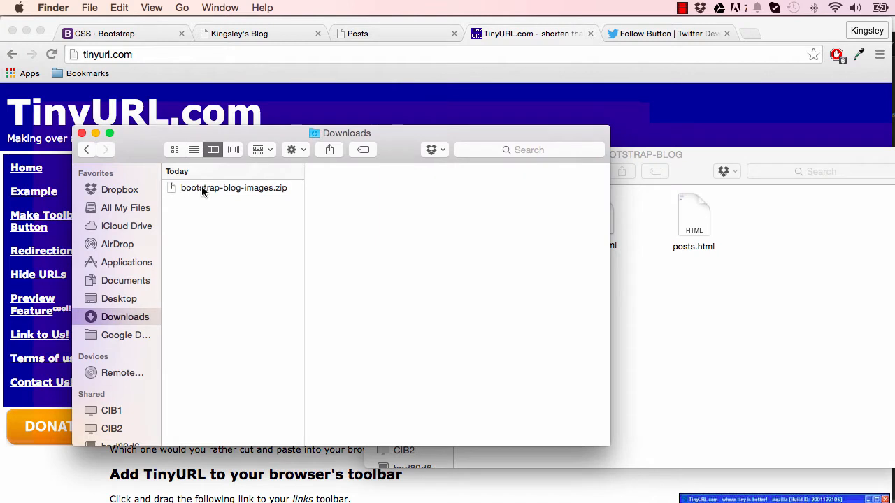
Step: Copy cat.jpg, dog.jpg and social_icons from the unzipped images folder
left_click(234, 187)
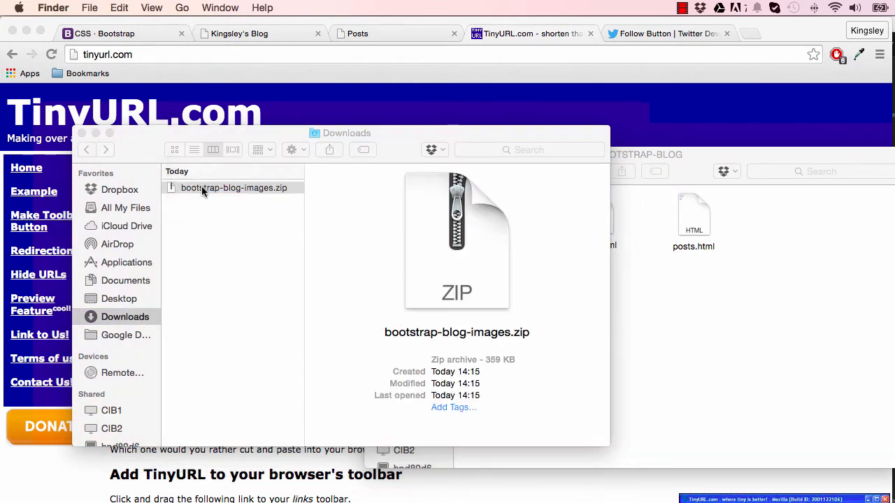
left_click(227, 188)
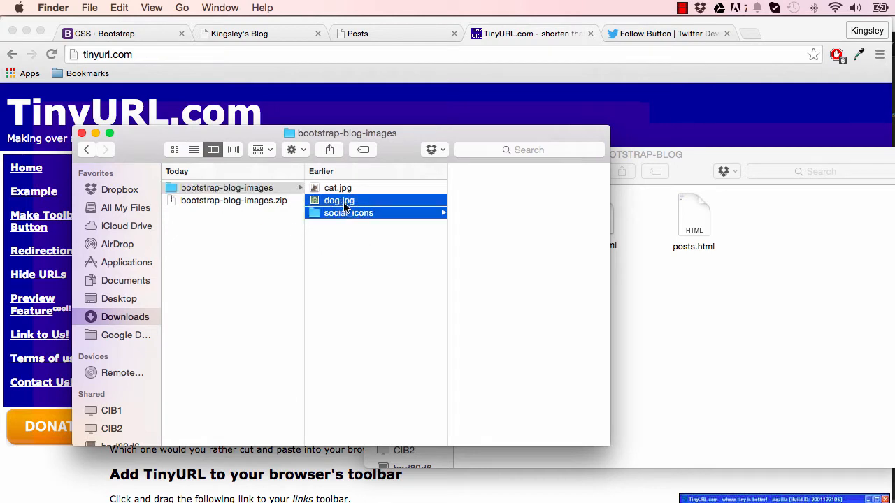
left_click(338, 188)
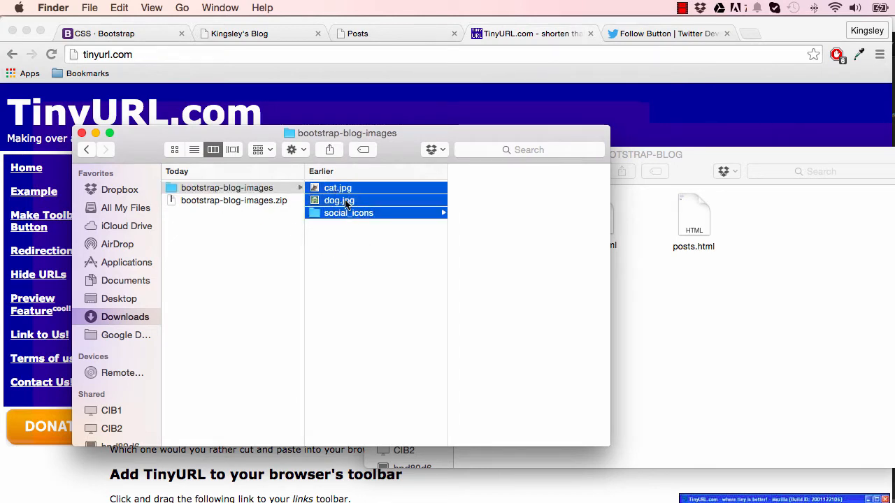
right_click(338, 201)
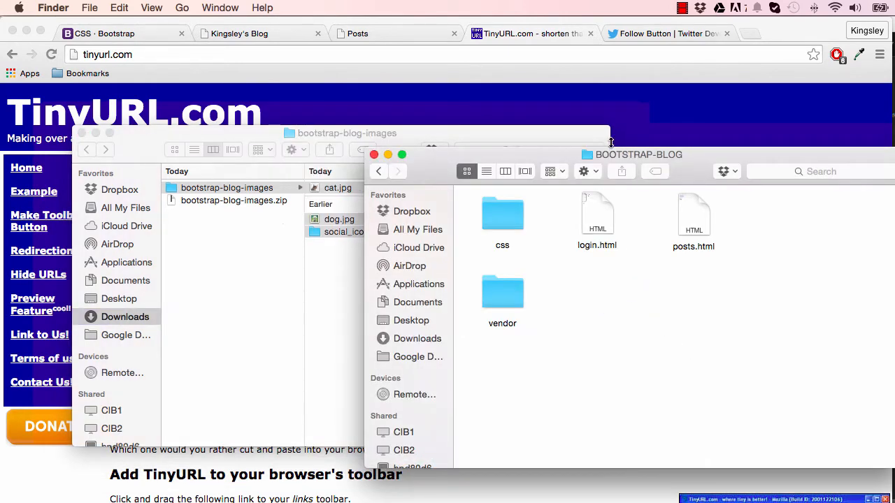
Step: Create an img folder in the BOOTSTRAP-BLOG project and paste the three items into it
right_click(594, 315)
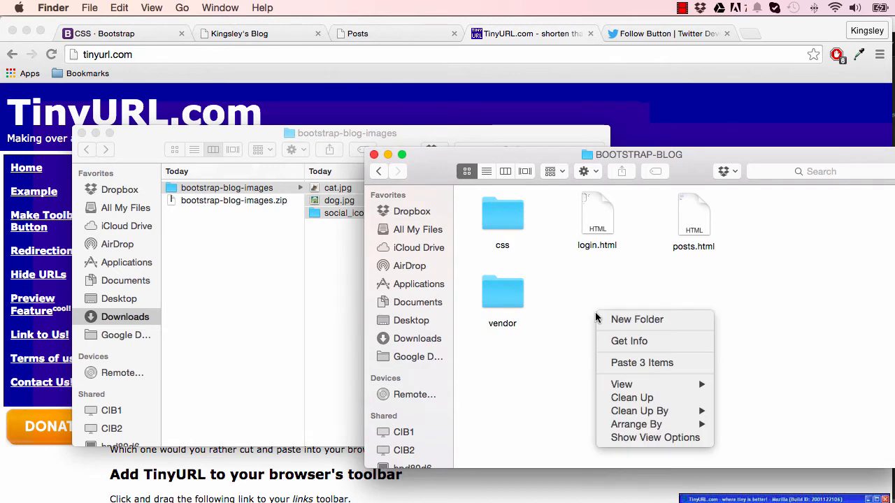
left_click(637, 319)
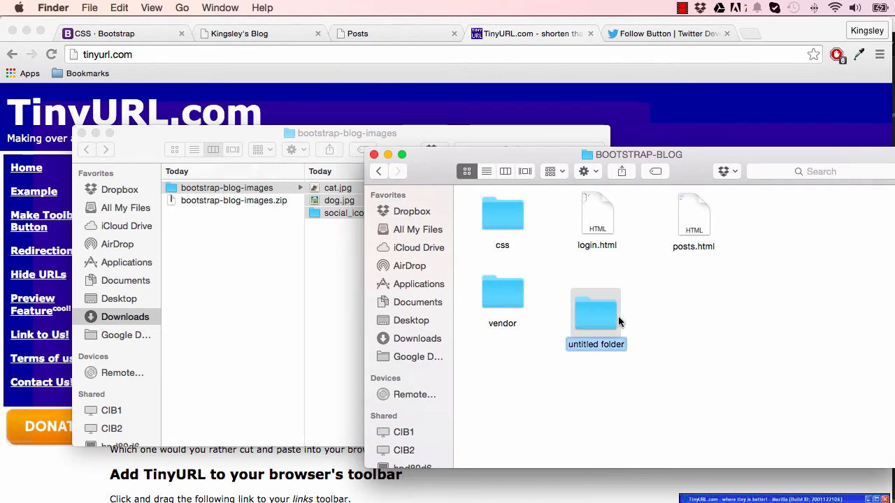
type("img")
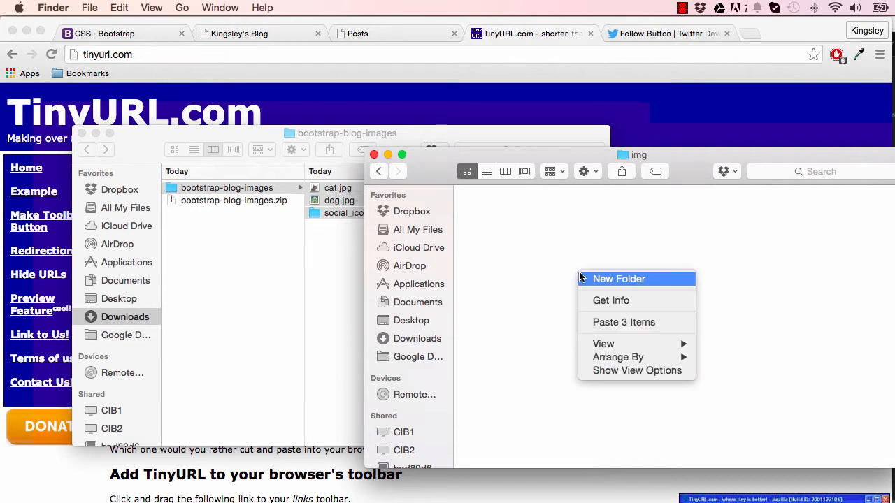
left_click(624, 322)
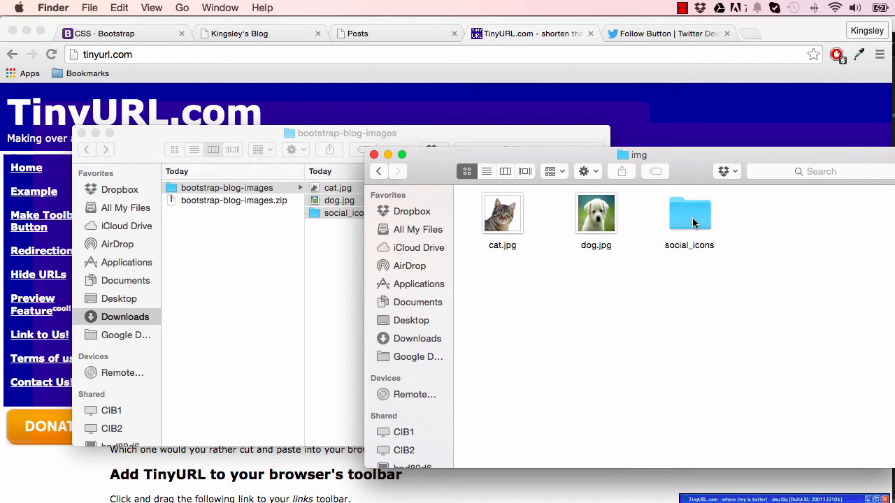
Step: Check the social_icons folder contents and close the Finder windows
double_click(688, 214)
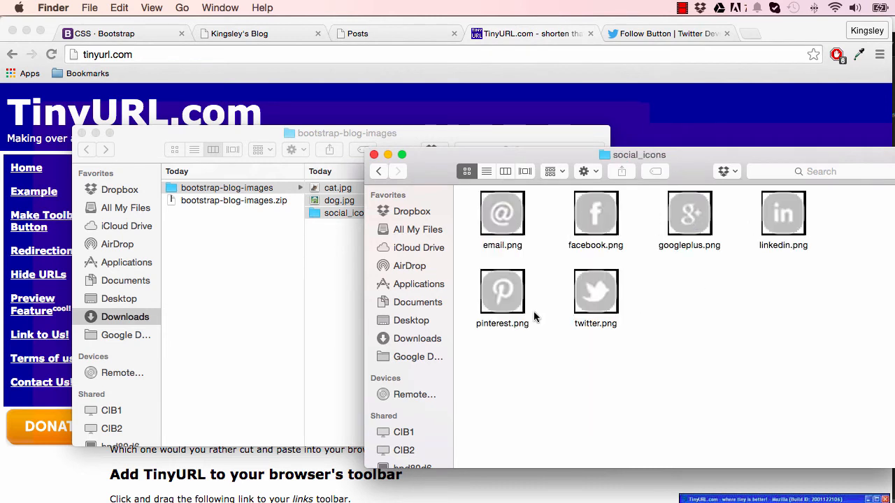
left_click(379, 171)
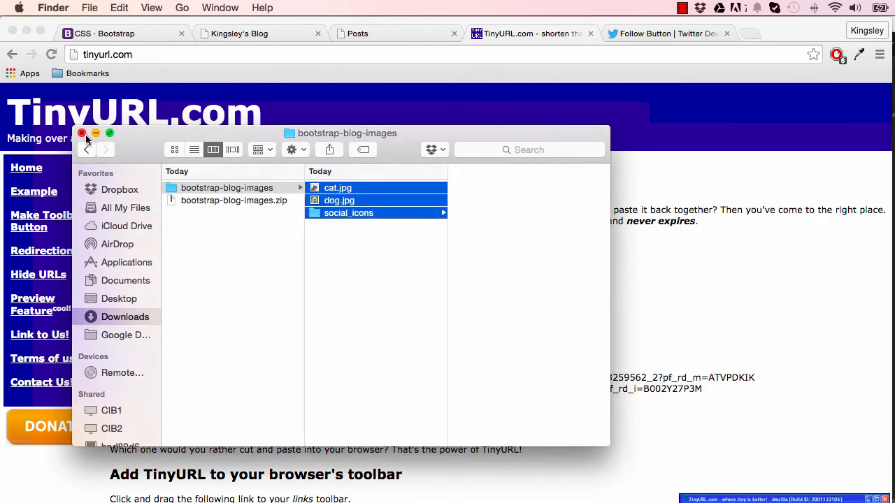
left_click(81, 133)
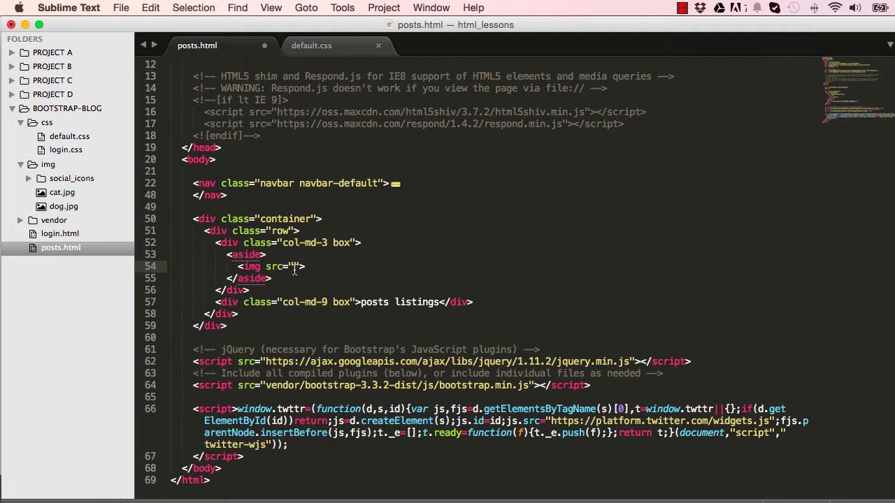
Step: Give the aside's img tag src "img/dog.jpg" and alt "dog image"
type("dog")
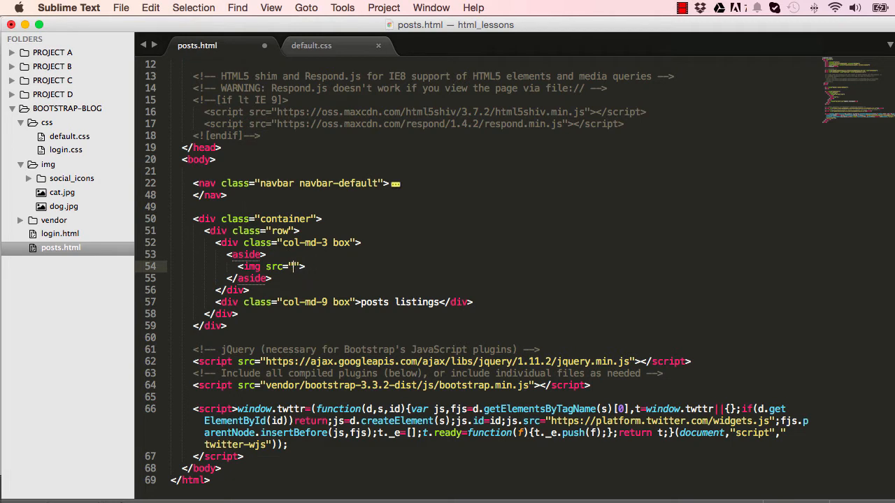
type("img/")
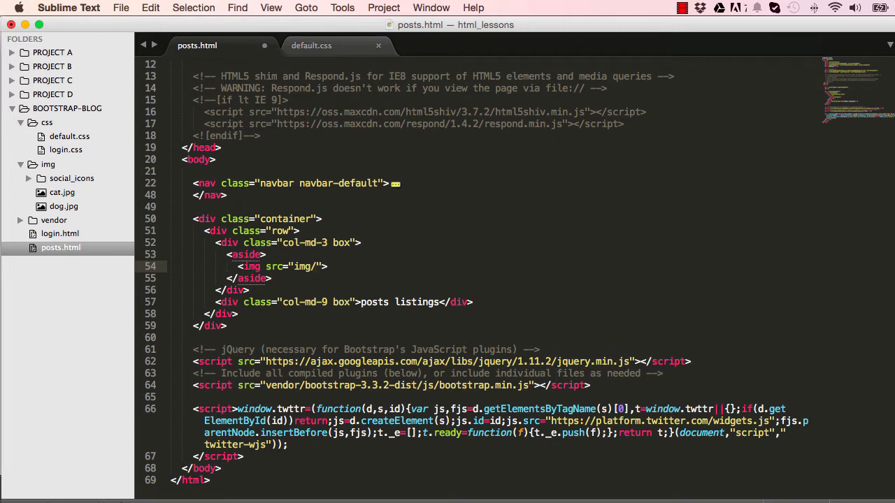
type("dog.p")
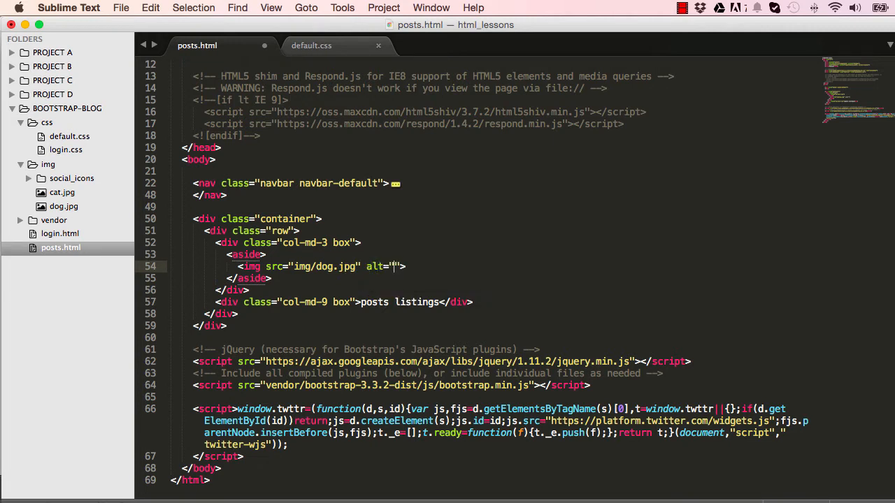
type("dog image")
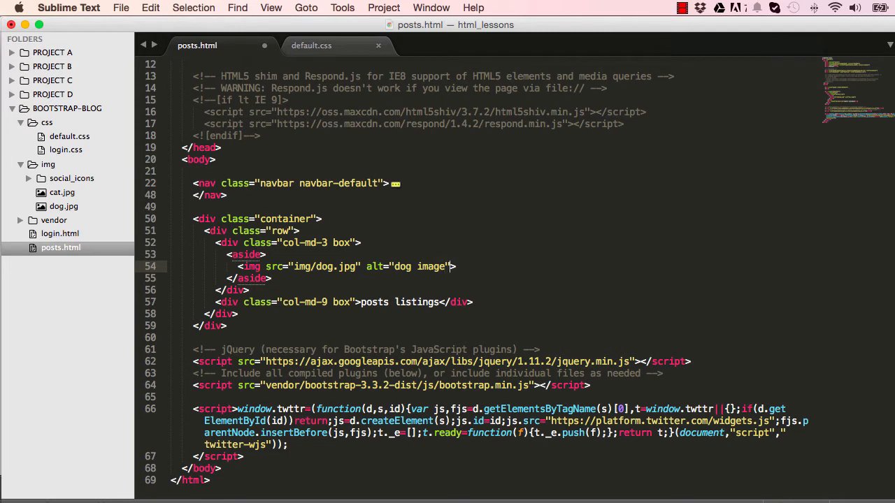
left_click(120, 8)
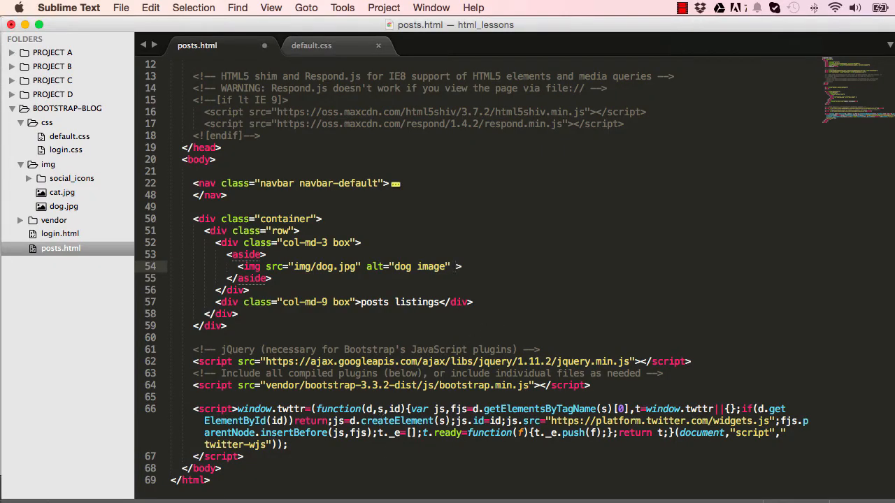
Step: Add class "img-circle" to the dog image so it displays round
type("class=\"\"")
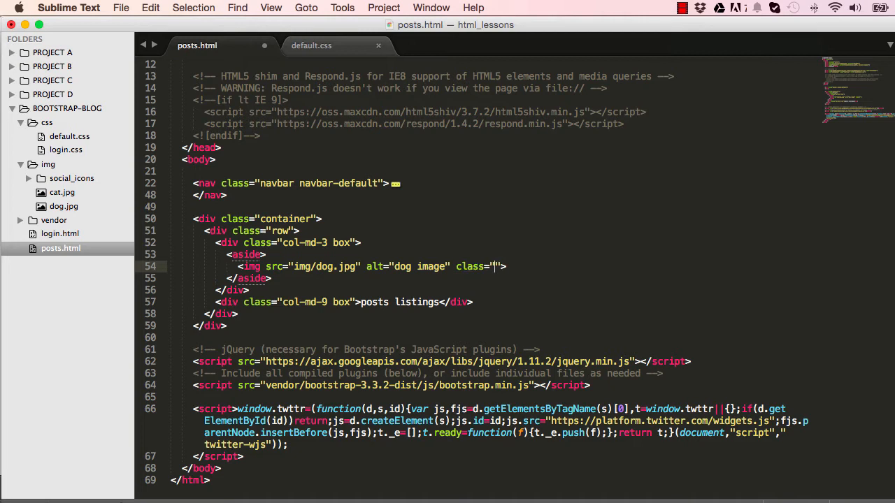
type("img-circ")
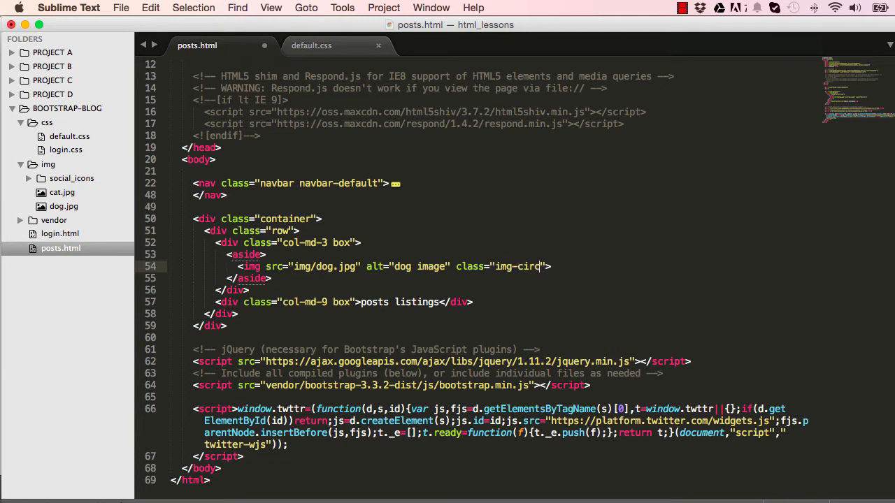
type("le")
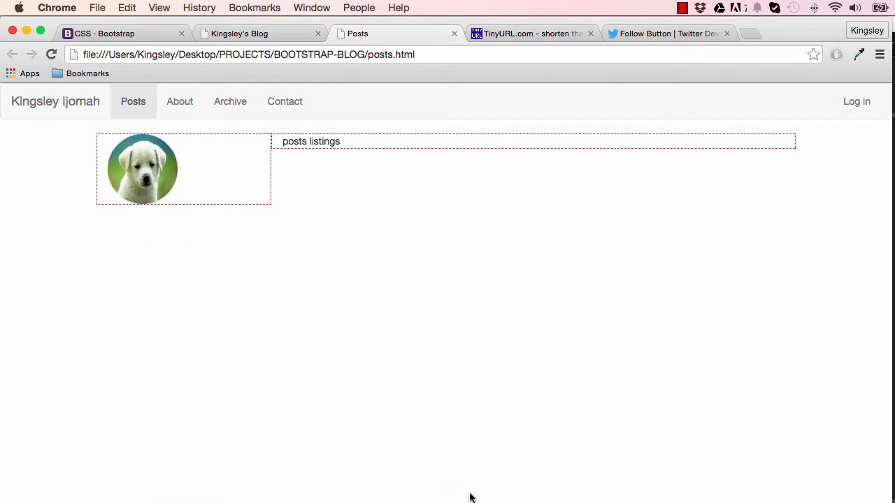
key("cmd+tab")
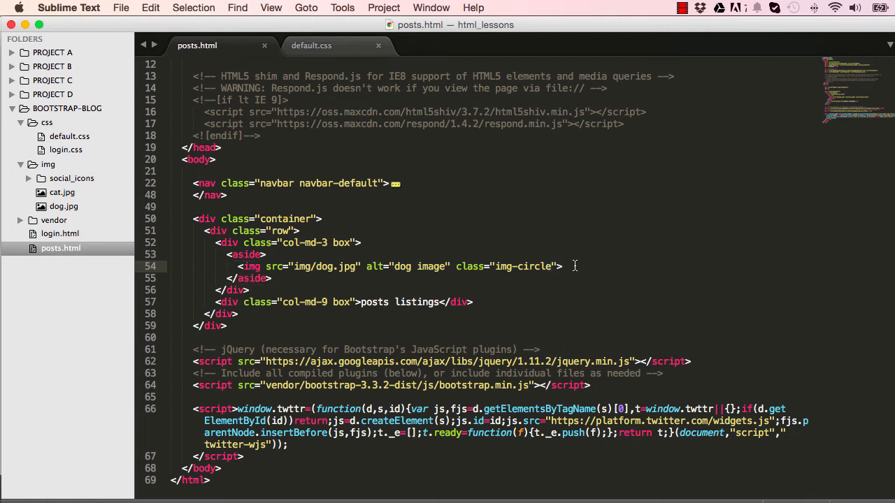
Step: Add an h4 heading 'Kingsley Ijomah' under the dog image and refresh the preview
type("h4>Kiingsle</h4>")
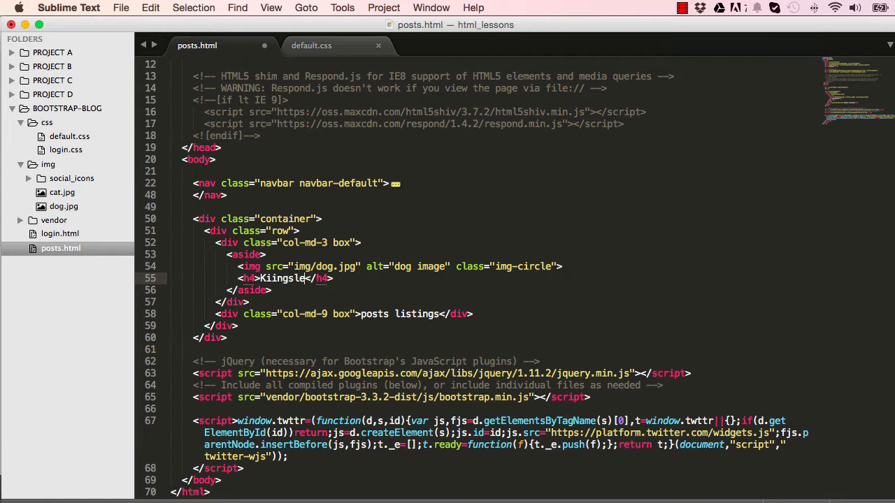
type("Kingsley")
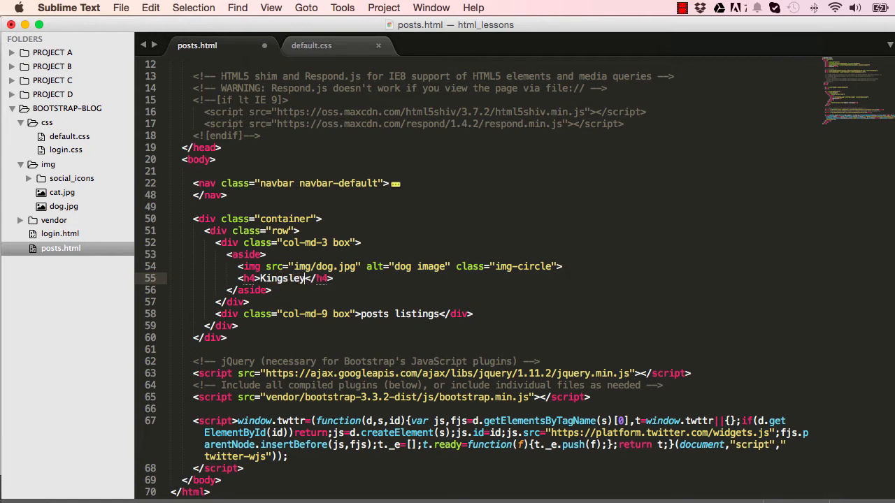
type("Ijomah")
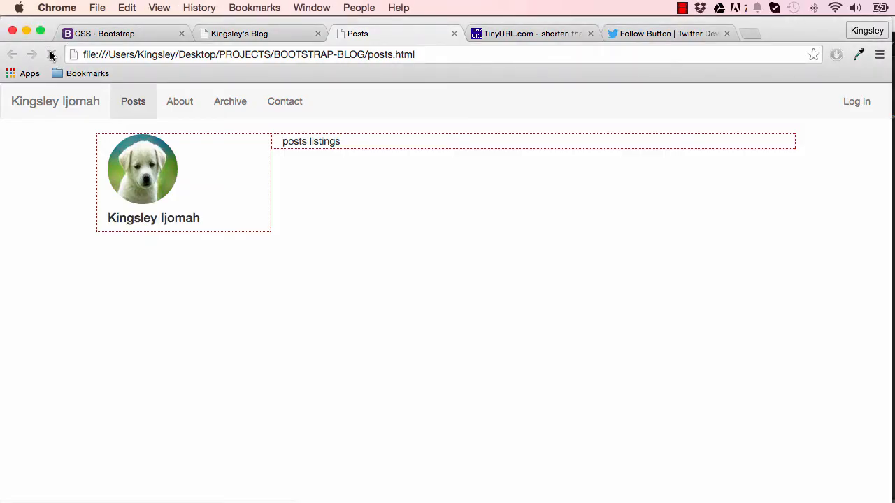
left_click(51, 55)
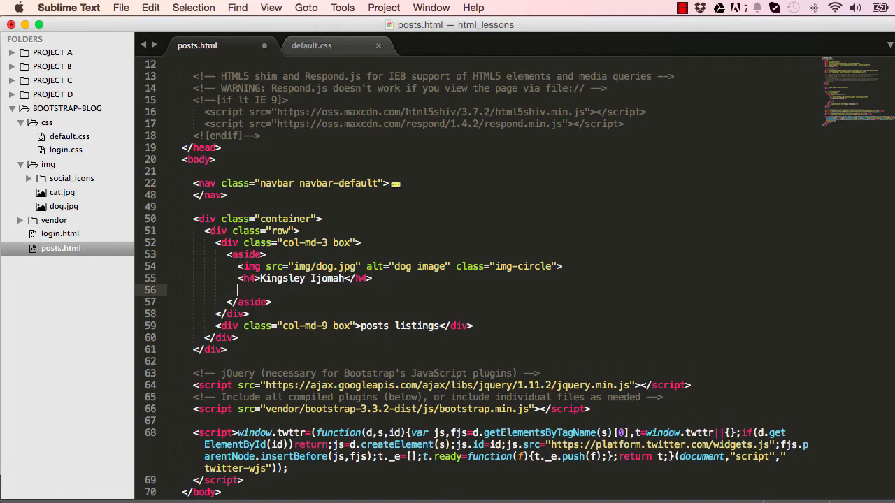
type("<p></p>")
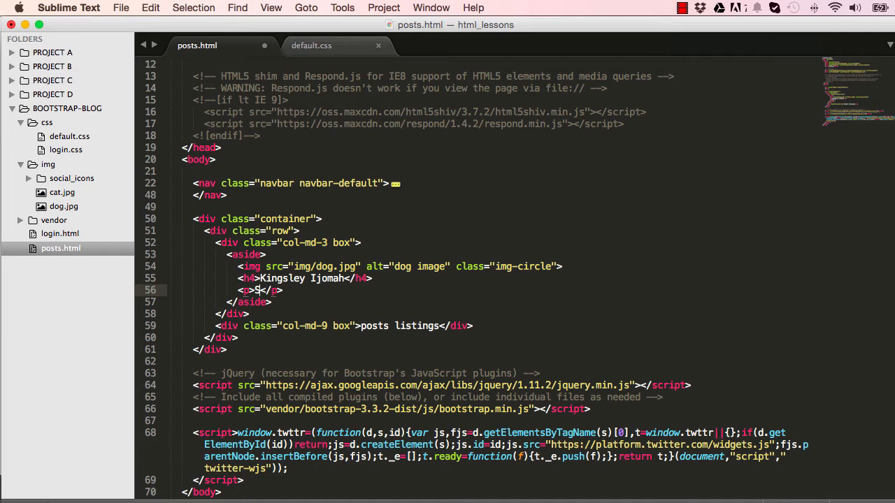
type("oftware")
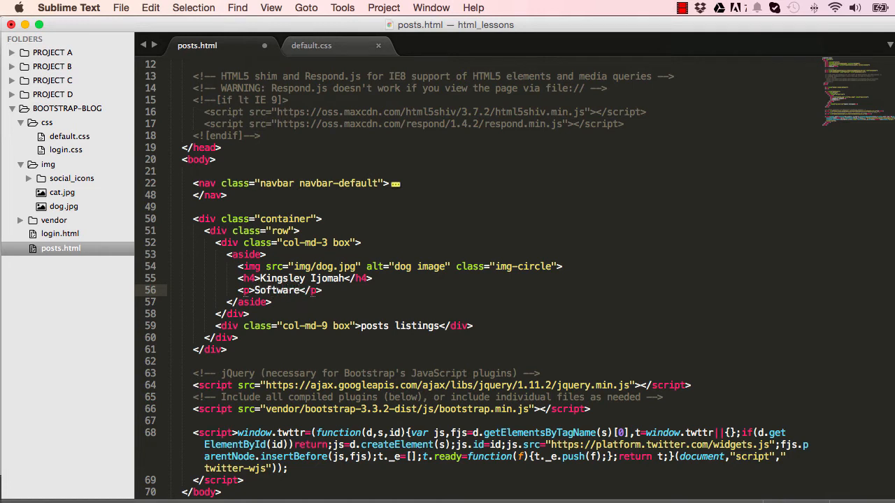
type("Eng.")
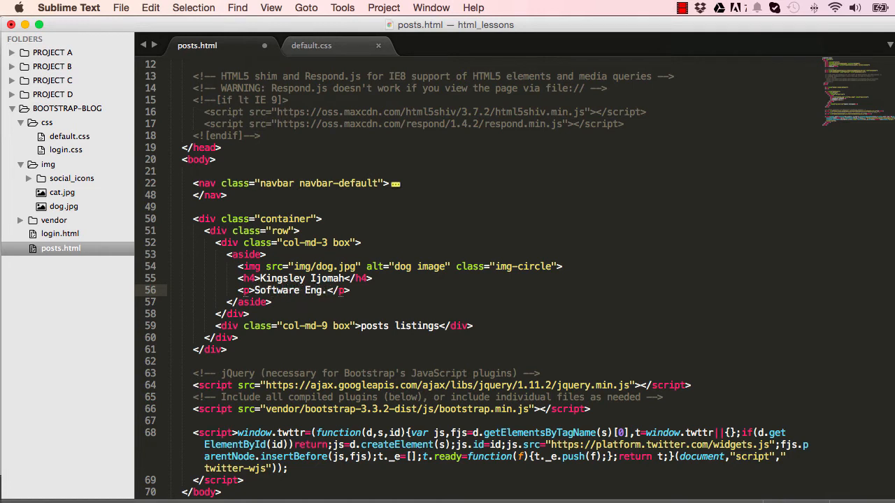
type("@")
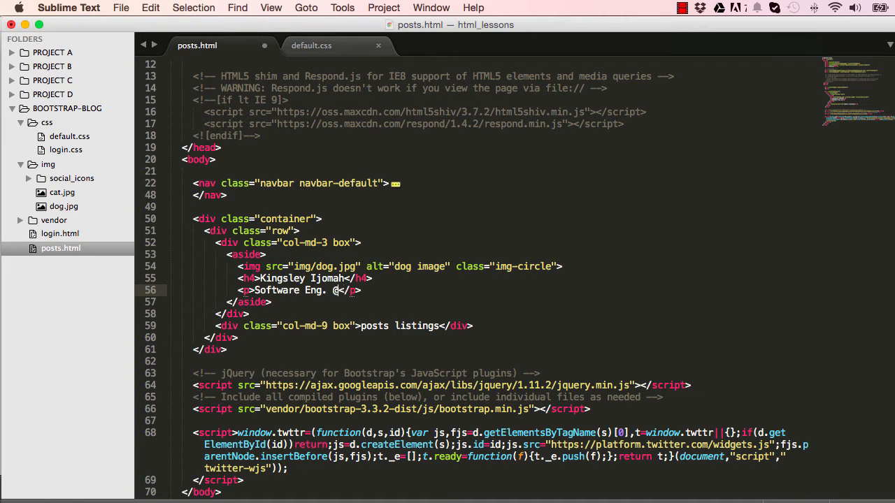
type("CODEHA")
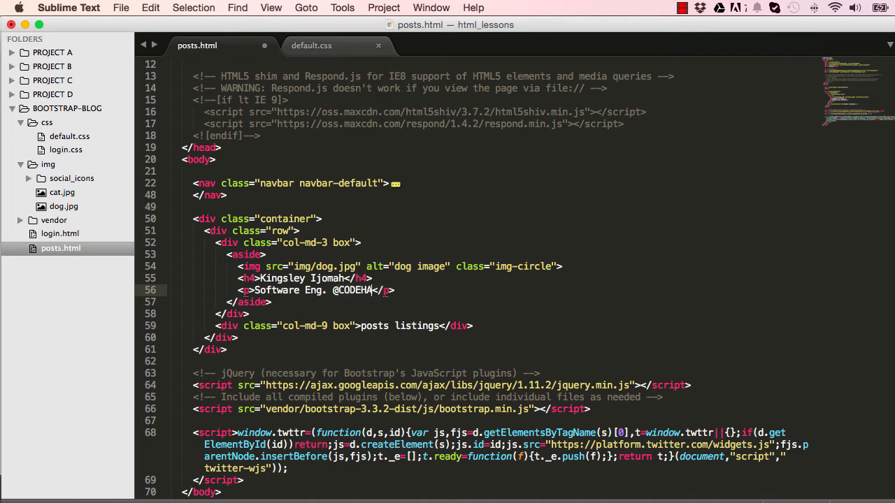
type("NCE")
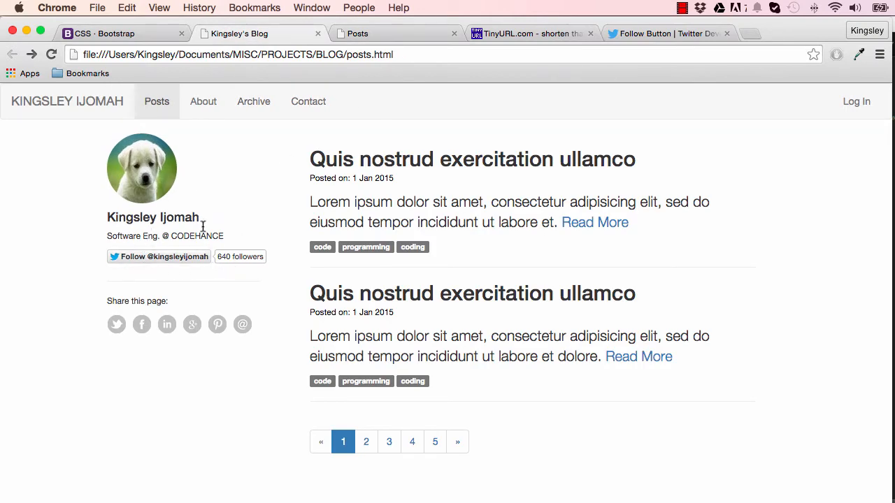
mouse_move(517, 481)
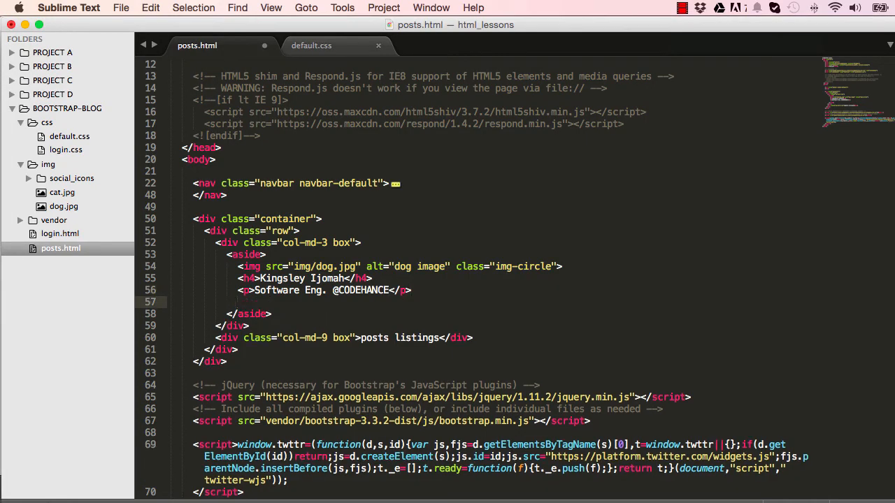
Step: Add an <hr> and a 'Share this page:' paragraph after the job title
type("hr>")
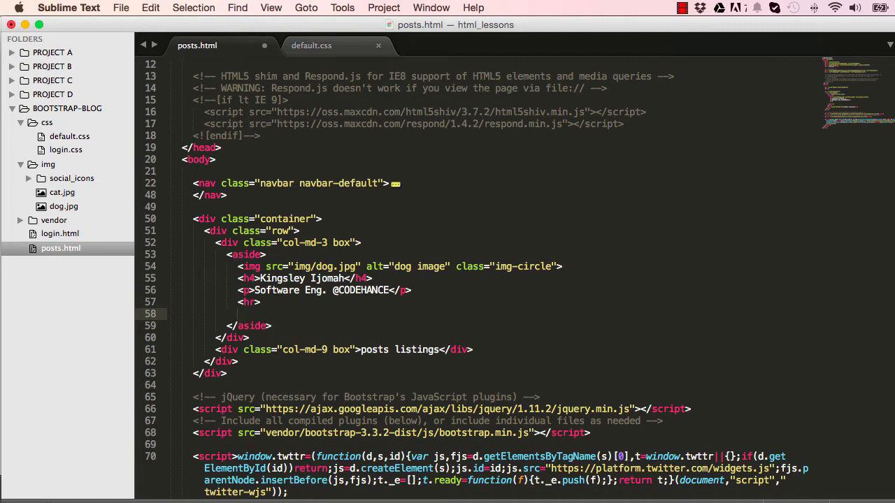
type("<p></p>")
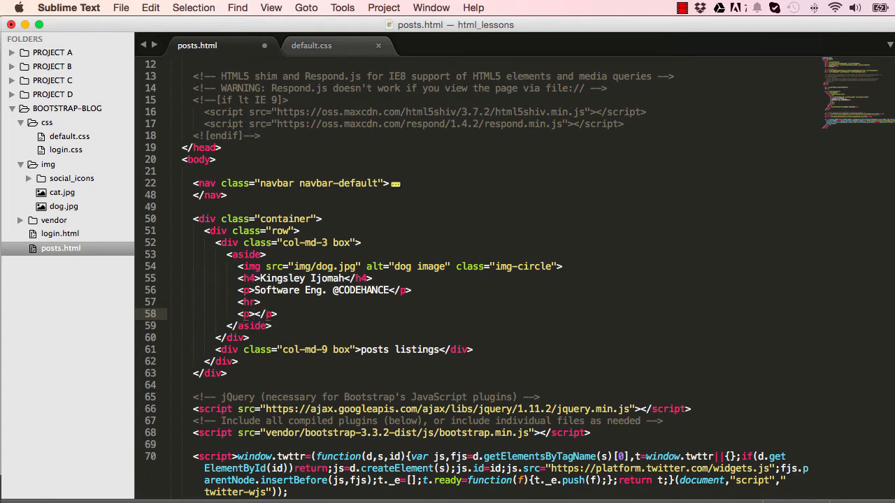
type("Share")
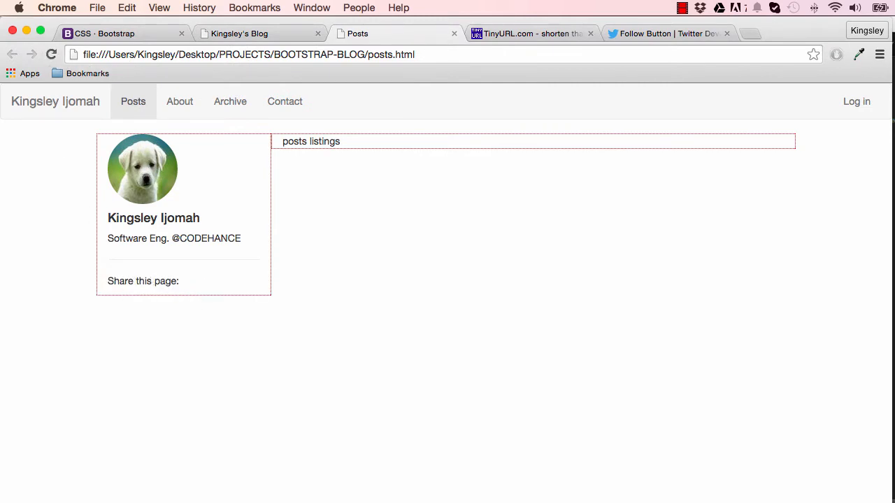
key("cmd+tab")
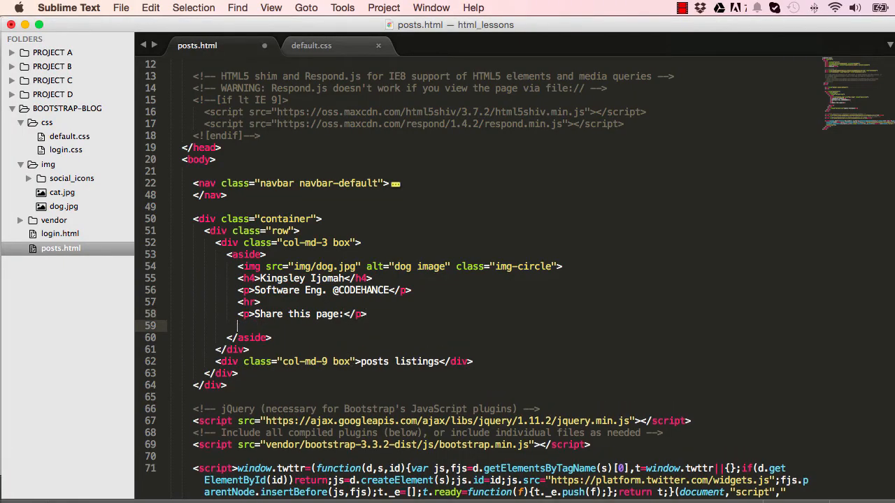
Step: Write the share list's first item as an image pointing to img/social_icons/twitter.png
type("<ul>")
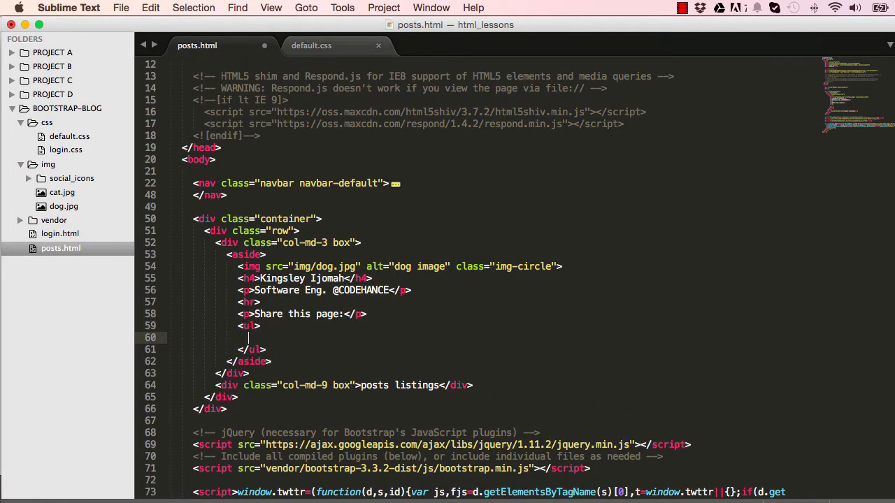
type("<li></li>")
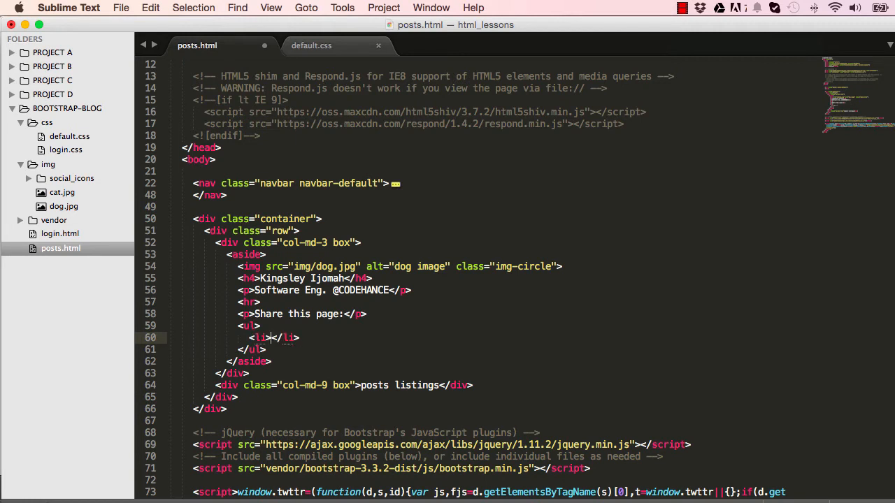
type("<img src=\"\">")
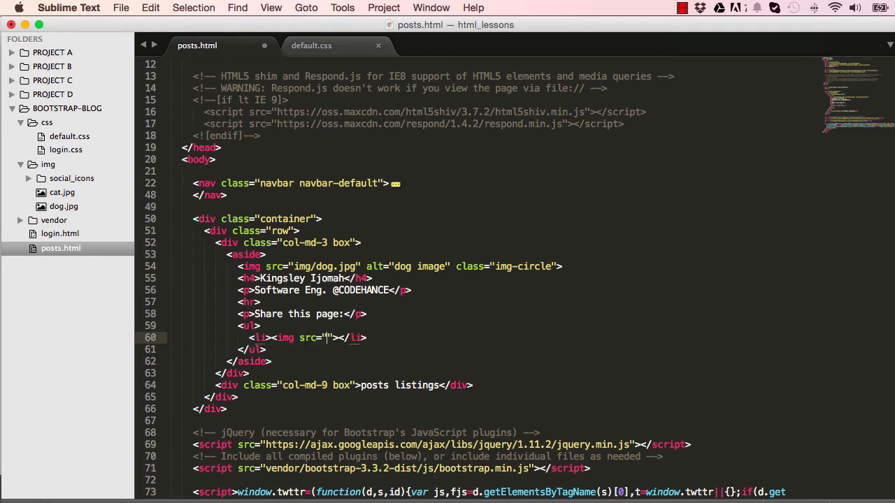
type("img/")
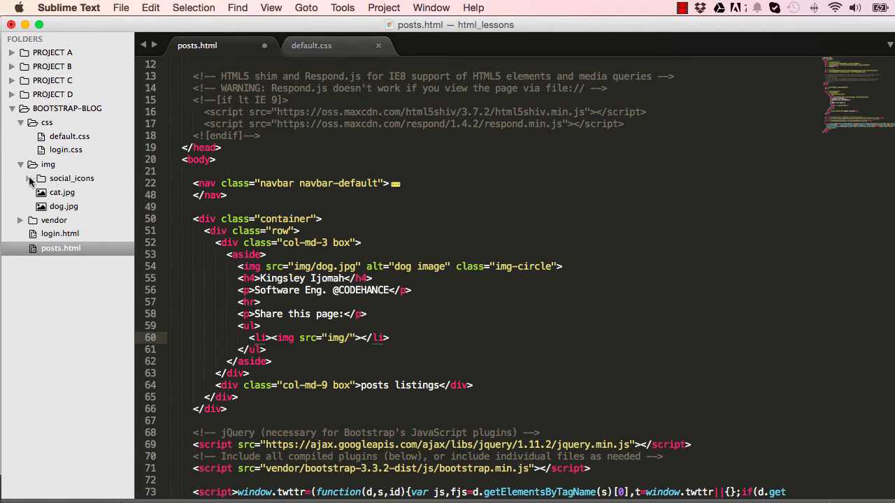
left_click(31, 179)
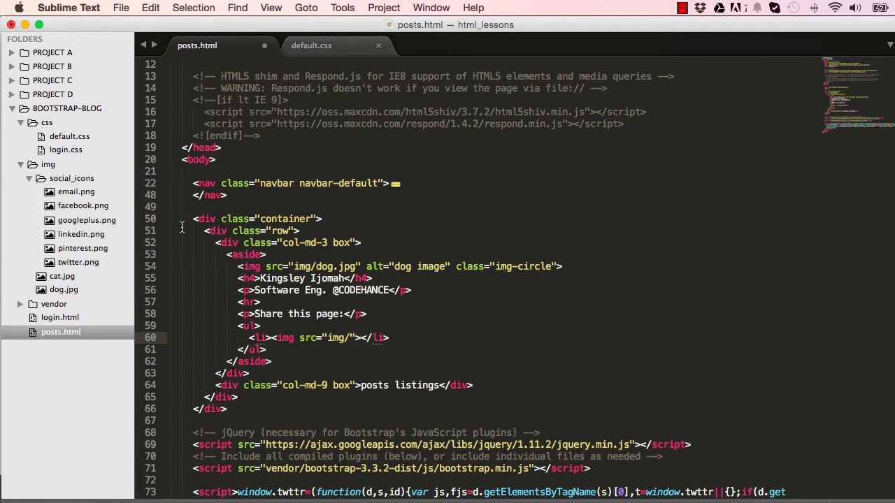
mouse_move(403, 305)
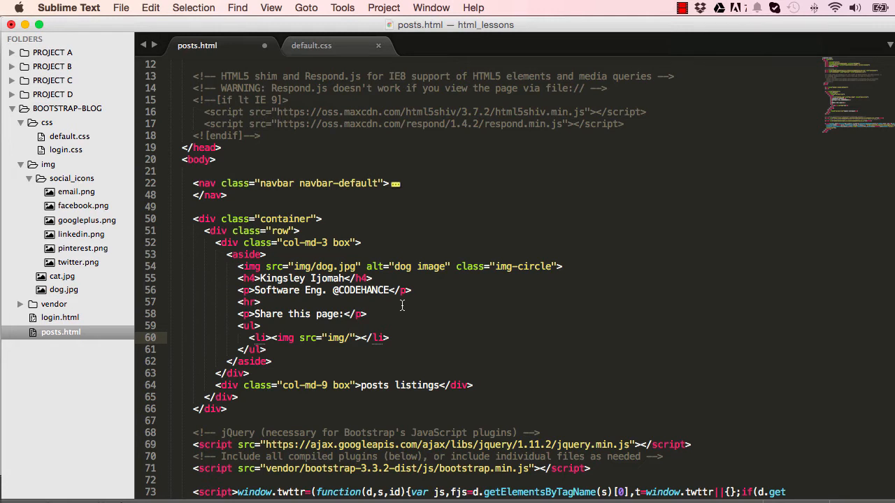
type("soical_")
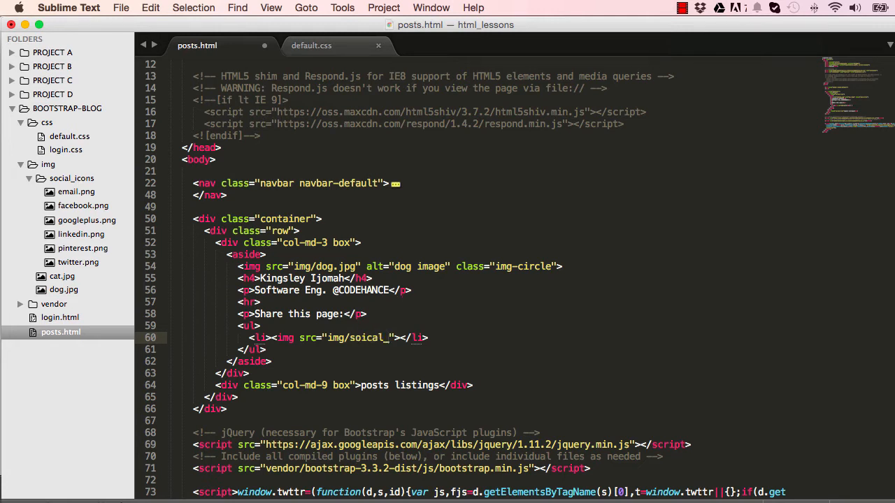
type("icons")
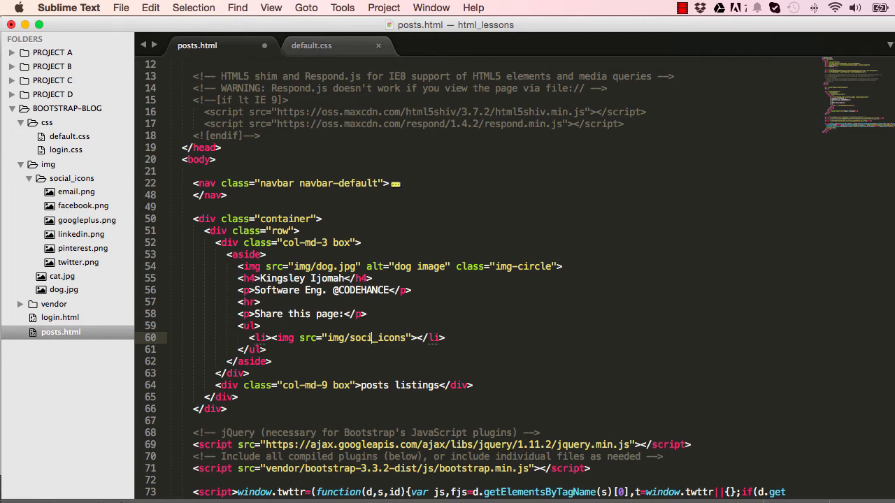
type("al")
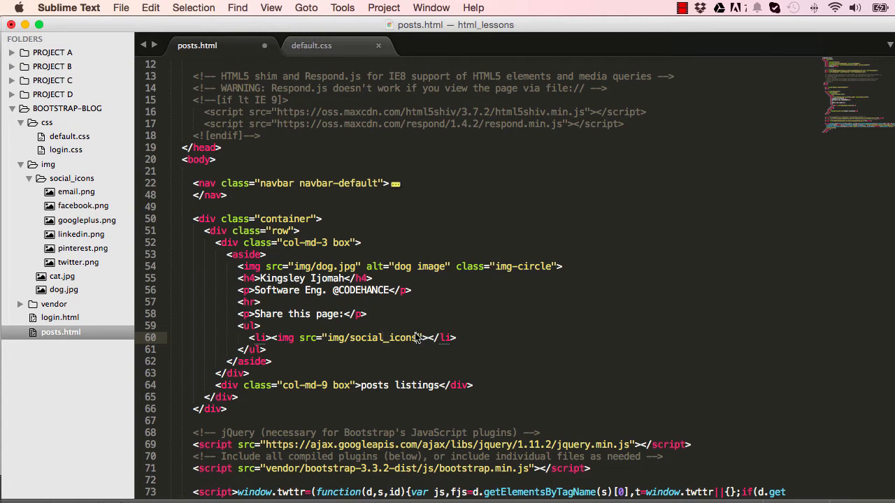
type("/")
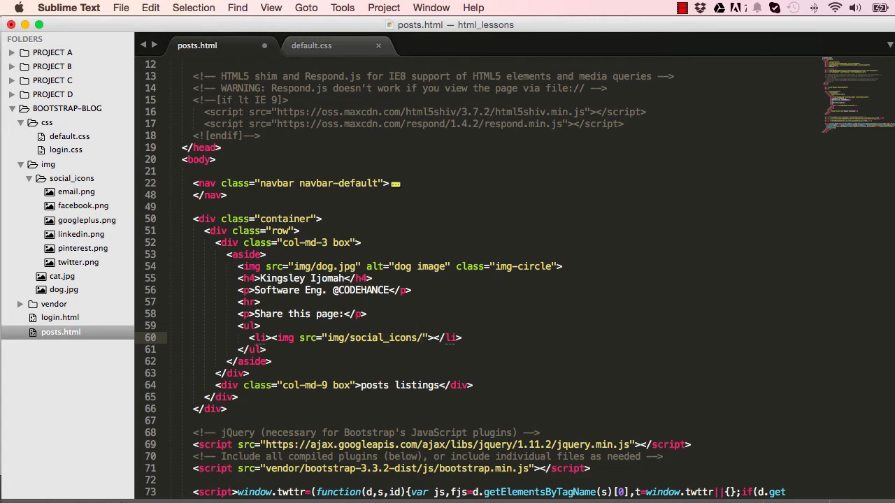
type("twitter.png")
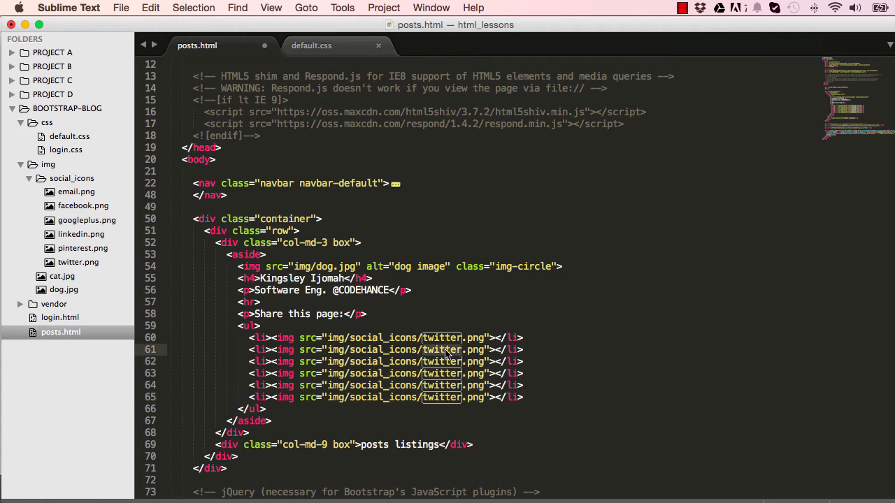
Step: Duplicate the list item for the facebook and linkedin icons
type("facebook")
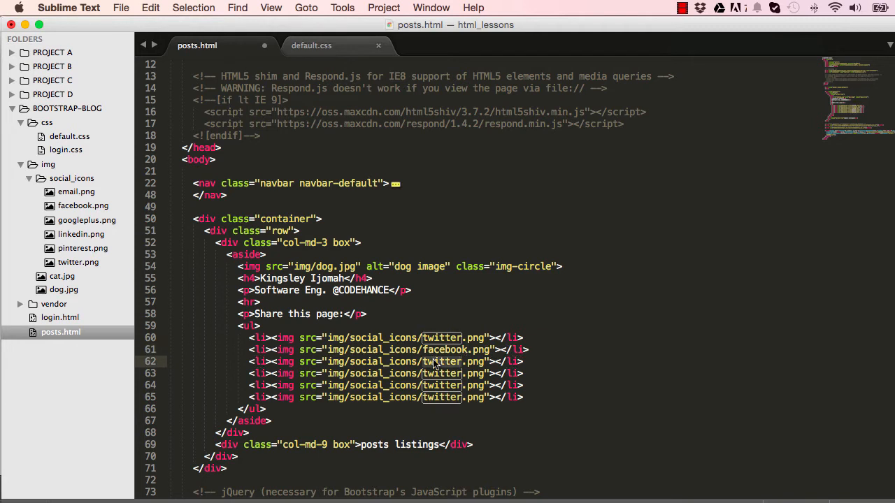
type("linkedin")
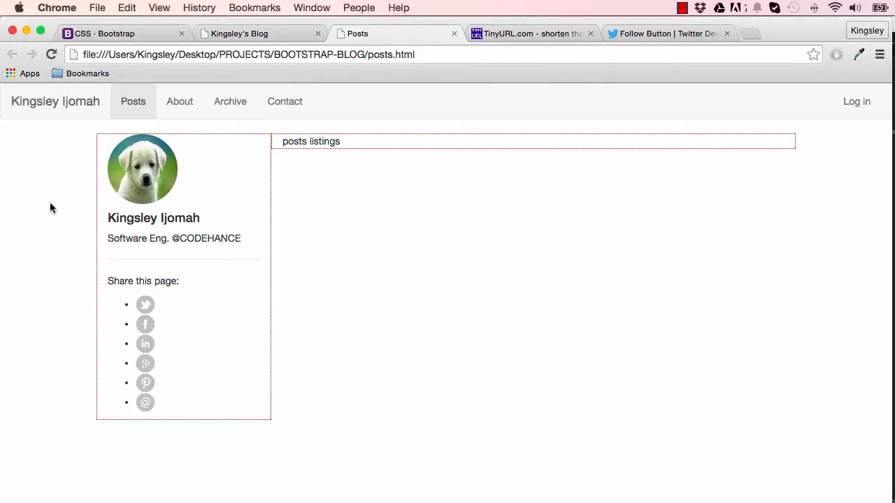
mouse_move(137, 402)
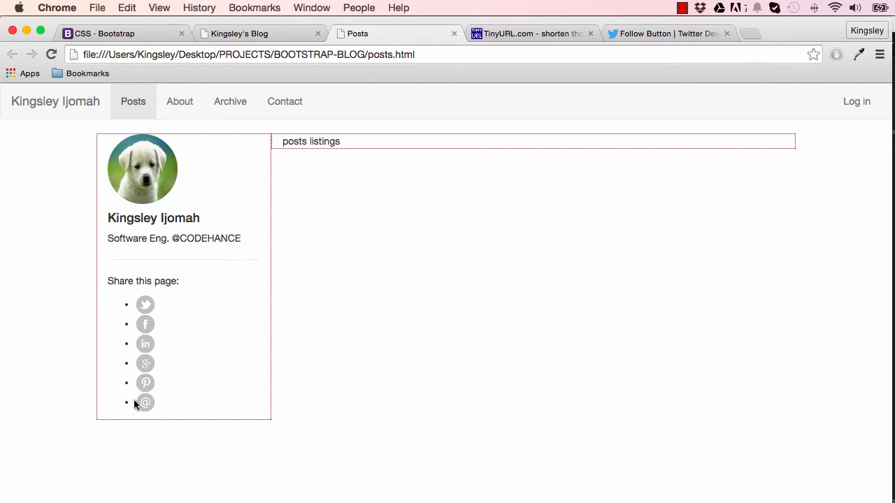
mouse_move(137, 394)
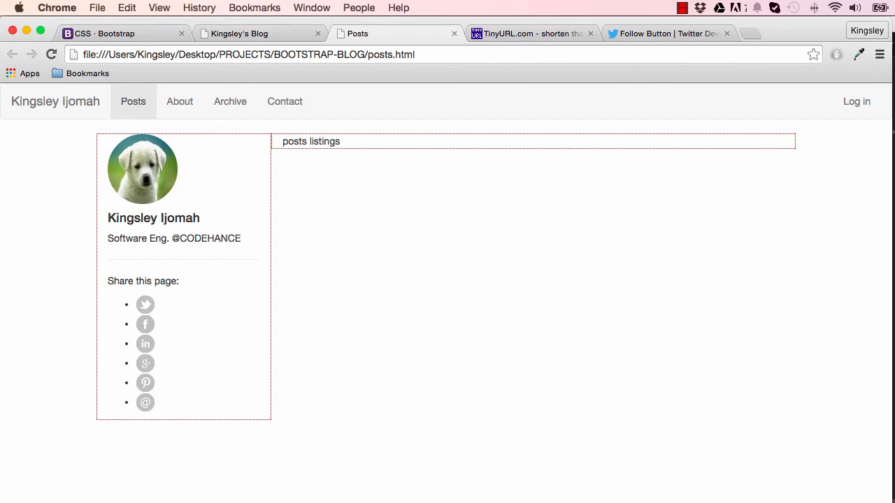
mouse_move(664, 29)
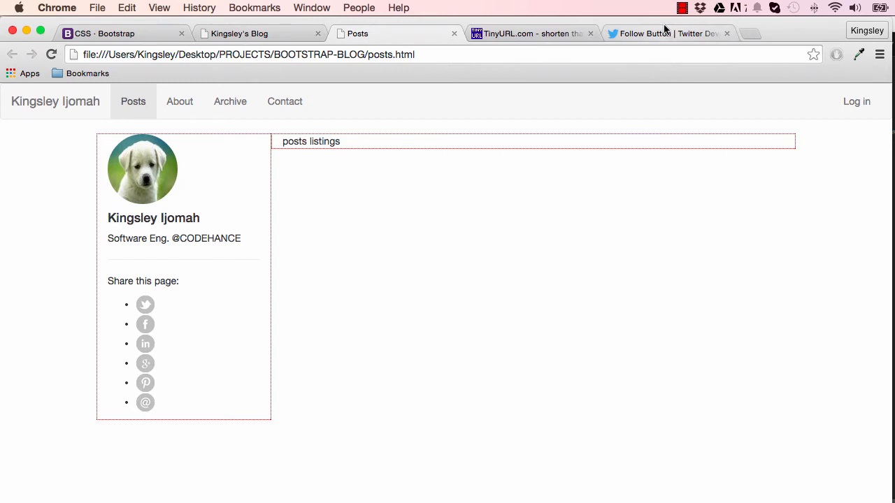
mouse_move(654, 33)
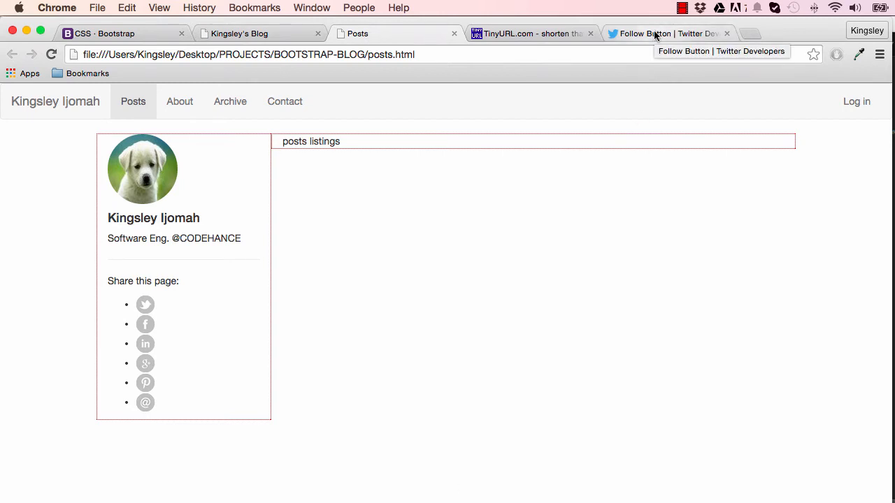
Step: Copy the Follow Button anchor snippet from Twitter's Using Javascript docs for pasting under the job title
left_click(664, 34)
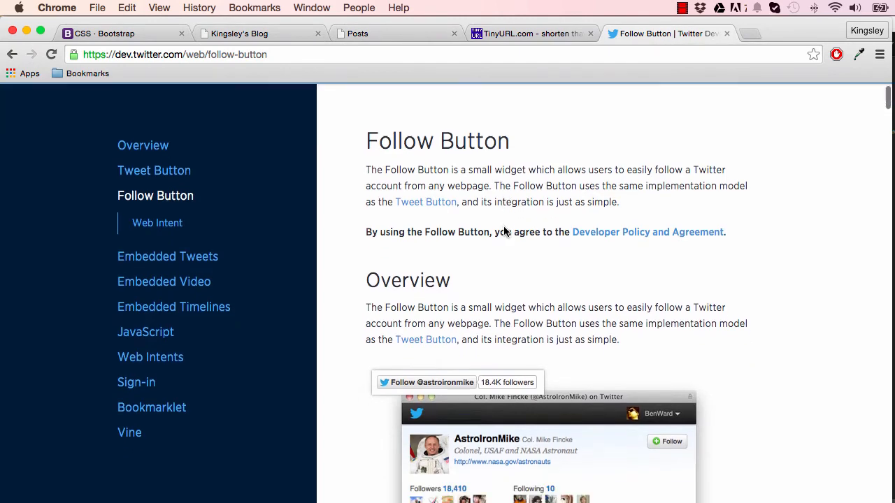
scroll("down", 3)
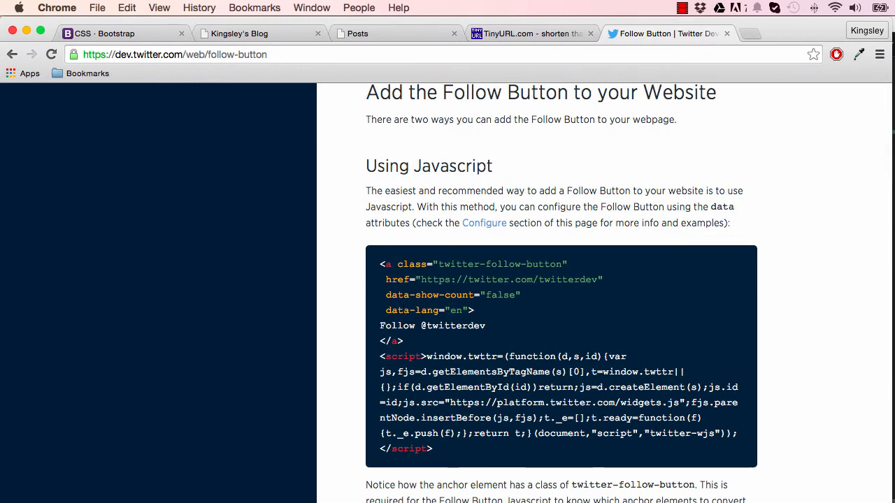
left_click_drag(380, 265, 403, 341)
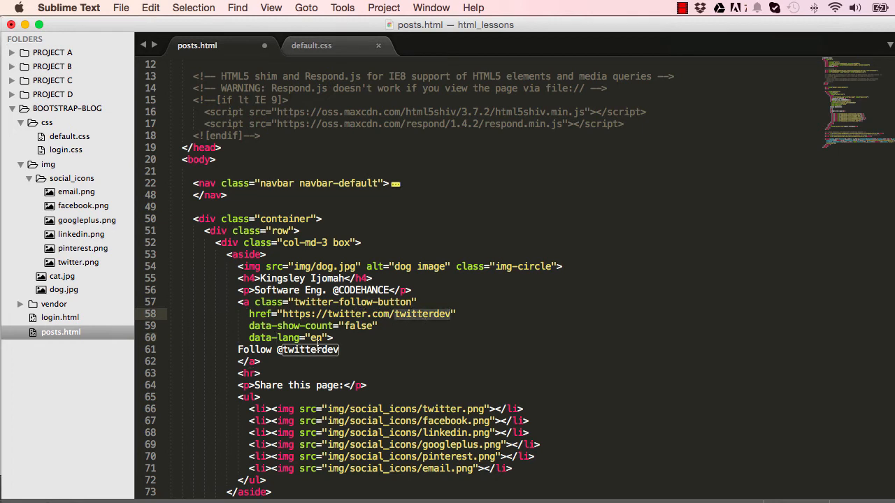
Step: Replace twitterdev with kingsleyijomah in the follow button's href and text
type("kin")
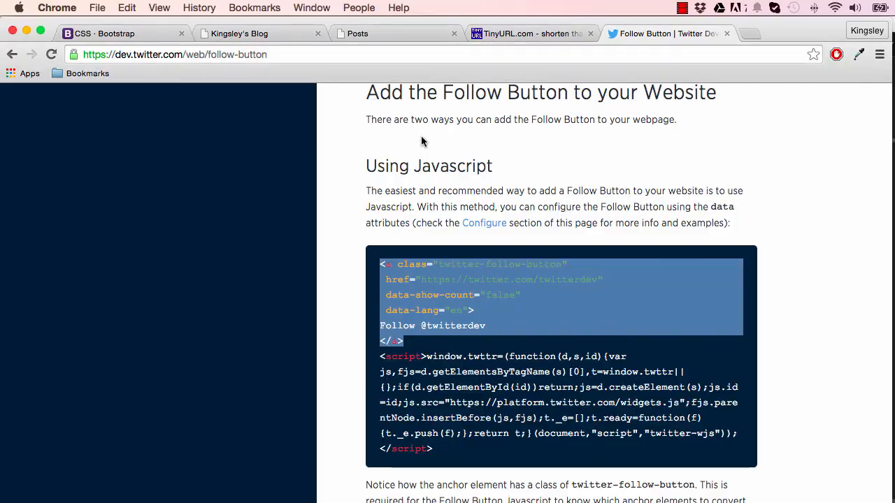
scroll("down", 3)
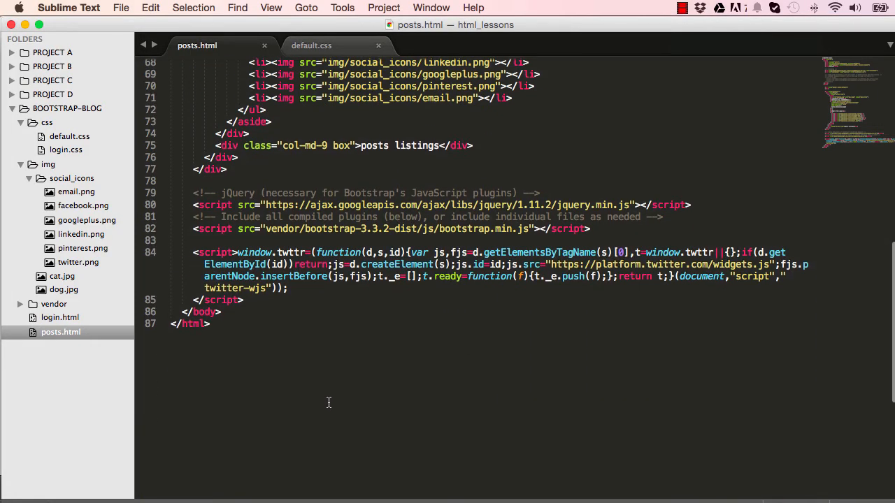
mouse_move(211, 252)
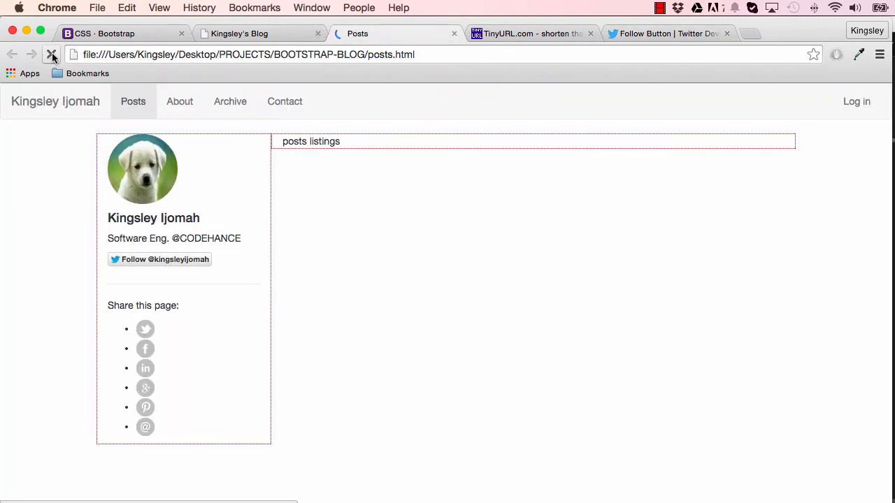
left_click(50, 54)
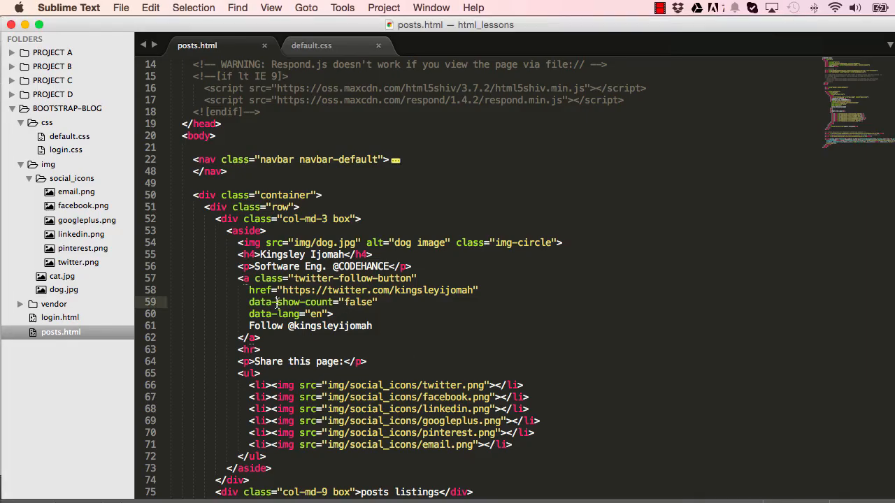
Step: Set data-show-count to "true" and reload so 645 followers shows beside the button
type("true")
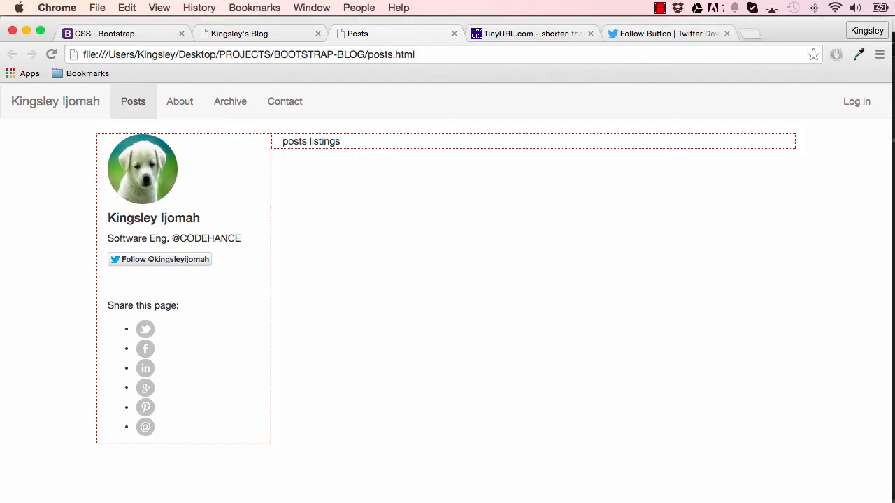
left_click(51, 55)
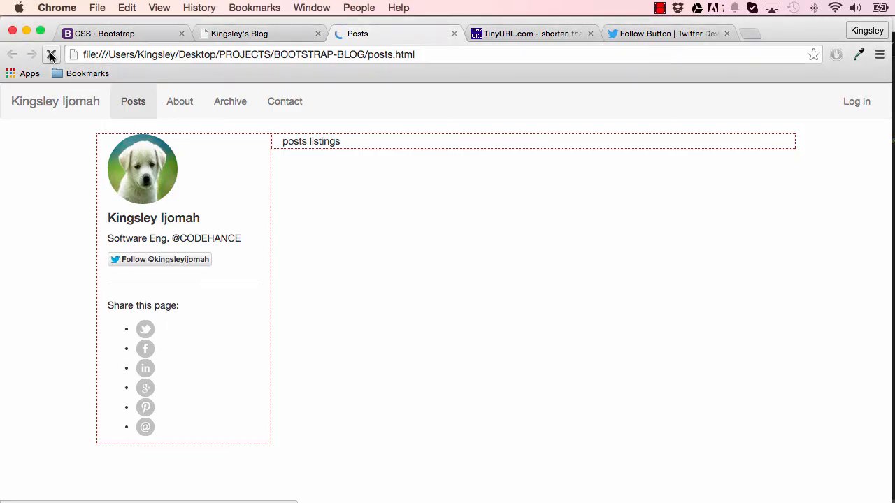
left_click(50, 54)
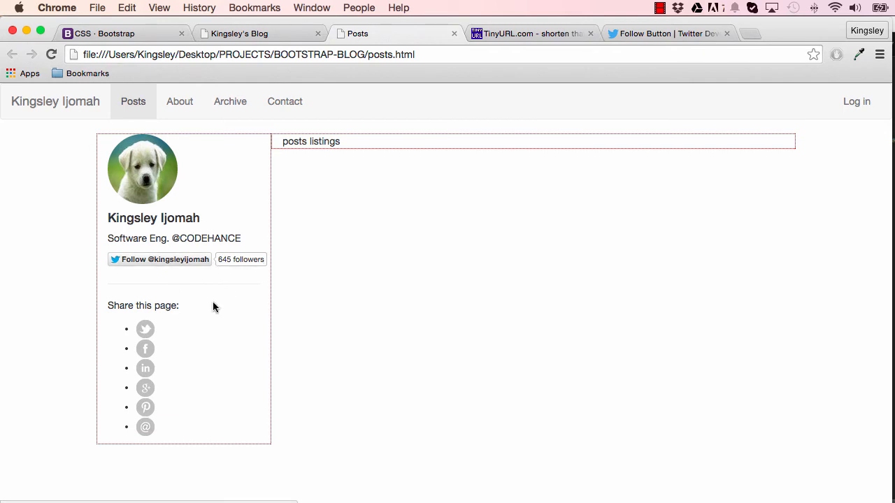
mouse_move(218, 314)
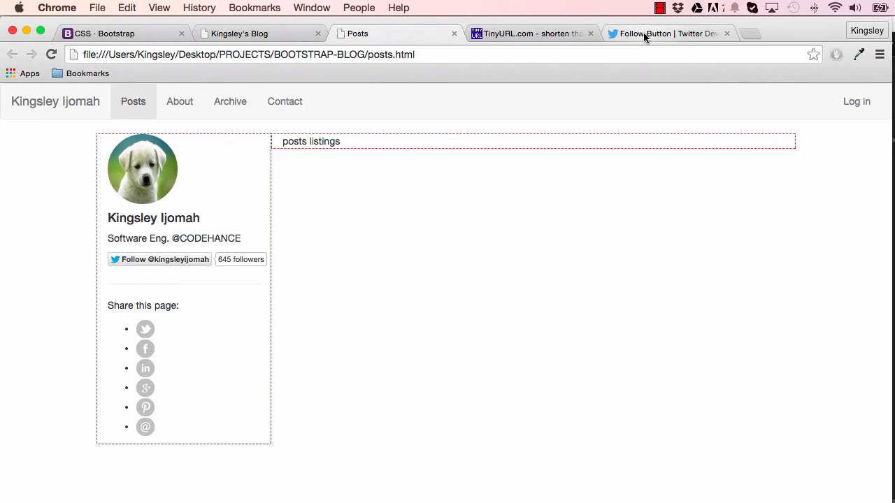
Step: Compare against the finished Kingsley's Blog page, then return to posts.html in Sublime Text
left_click(668, 33)
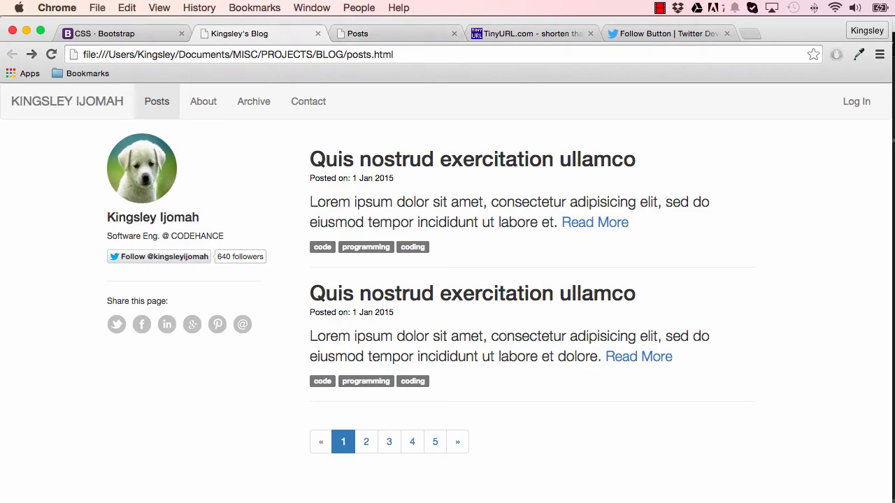
key("cmd+tab")
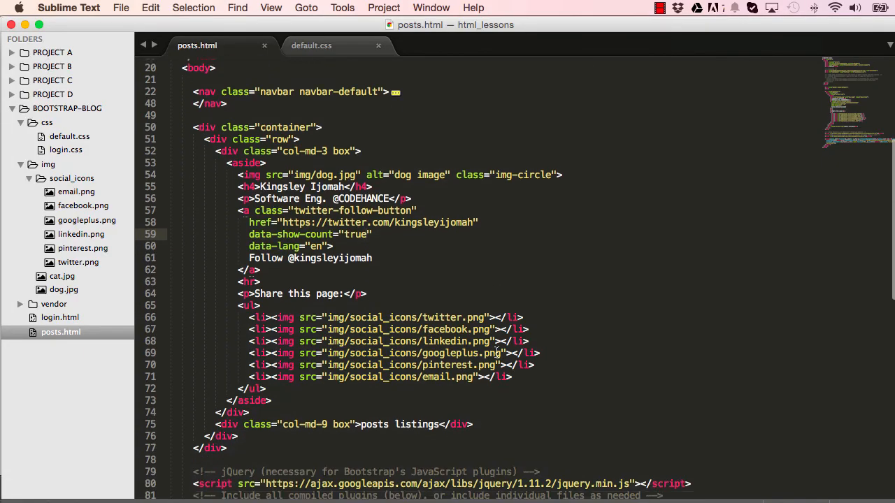